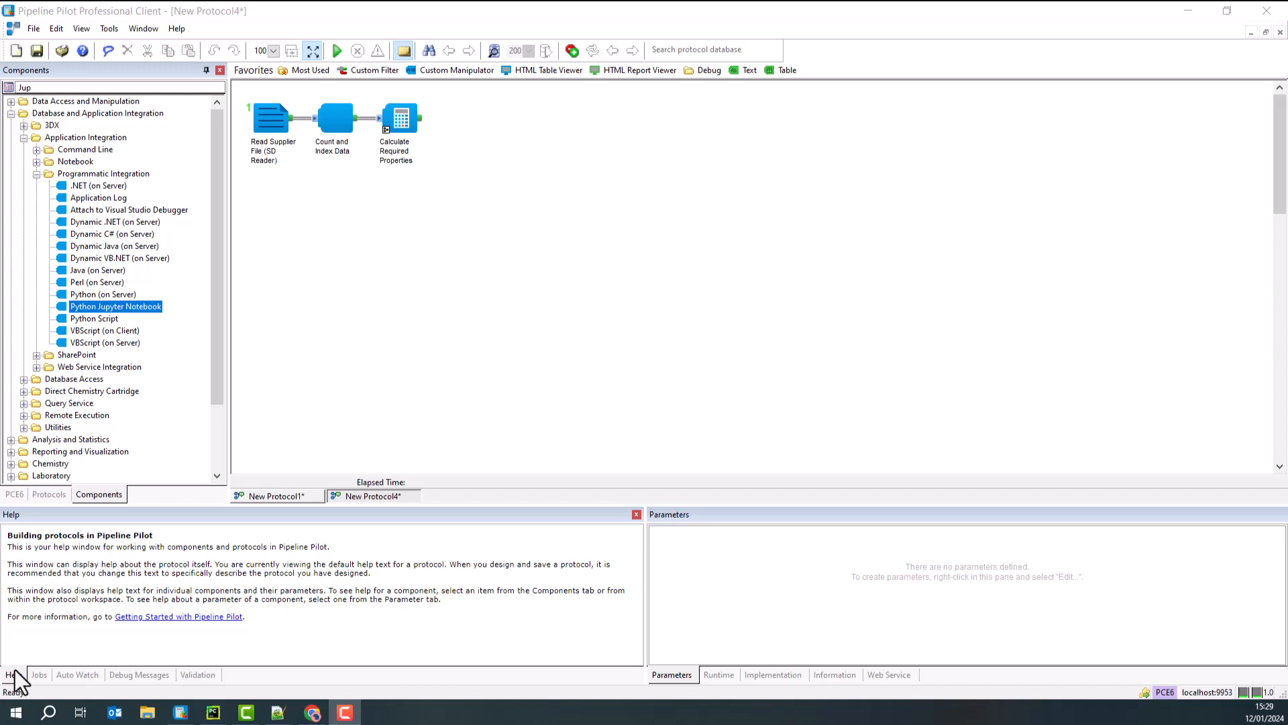
mouse_move(288, 268)
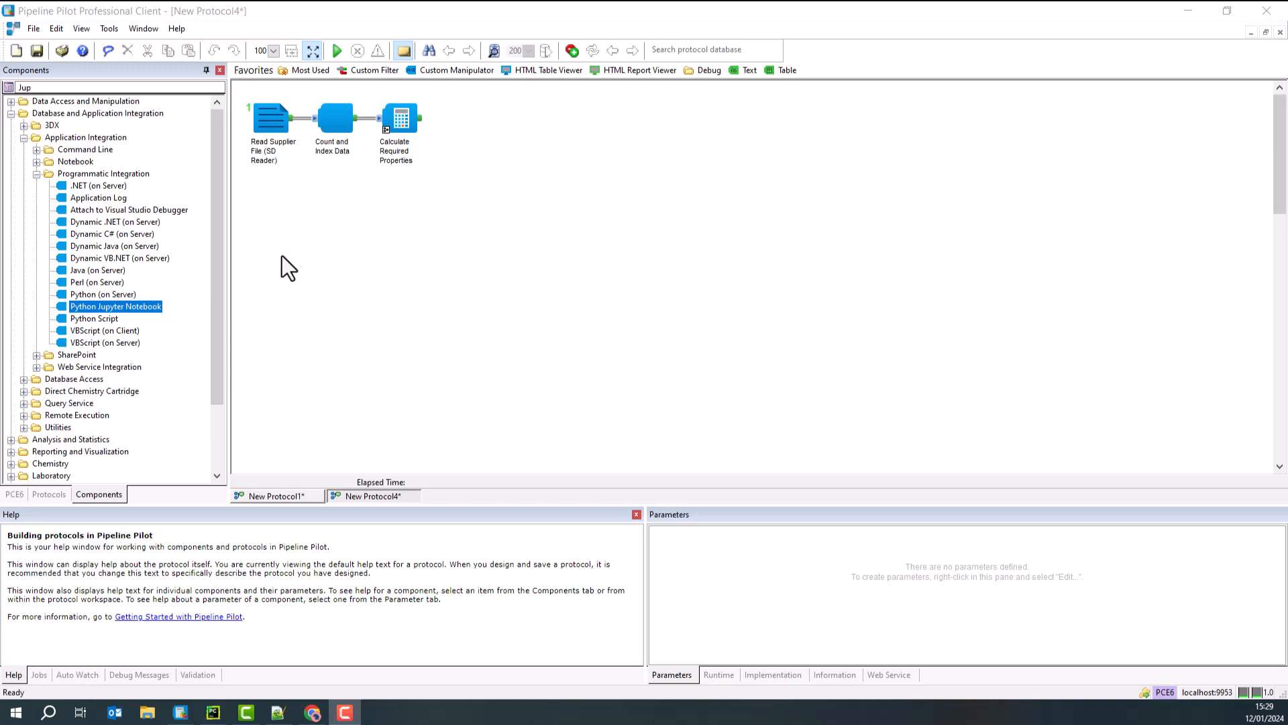
Step: Select the Read Supplier File reader to view its nci_drugs.sd, 1000-record settings
click(272, 117)
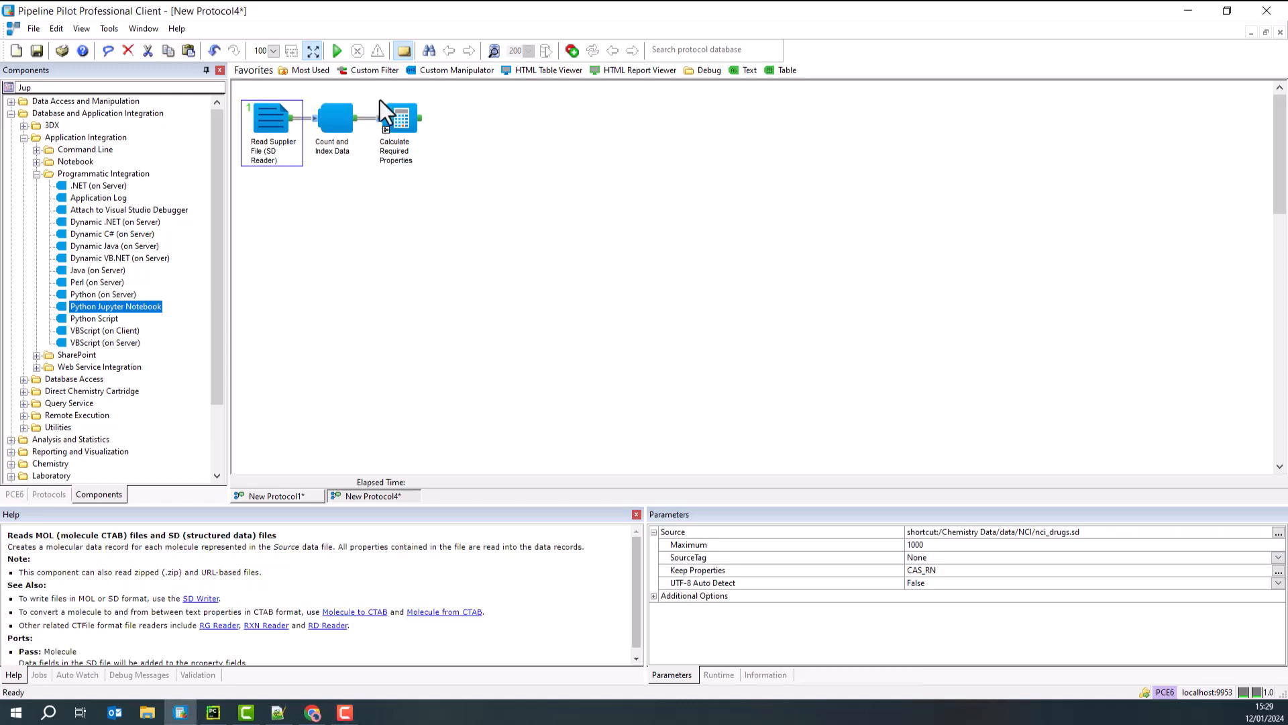
mouse_move(436, 148)
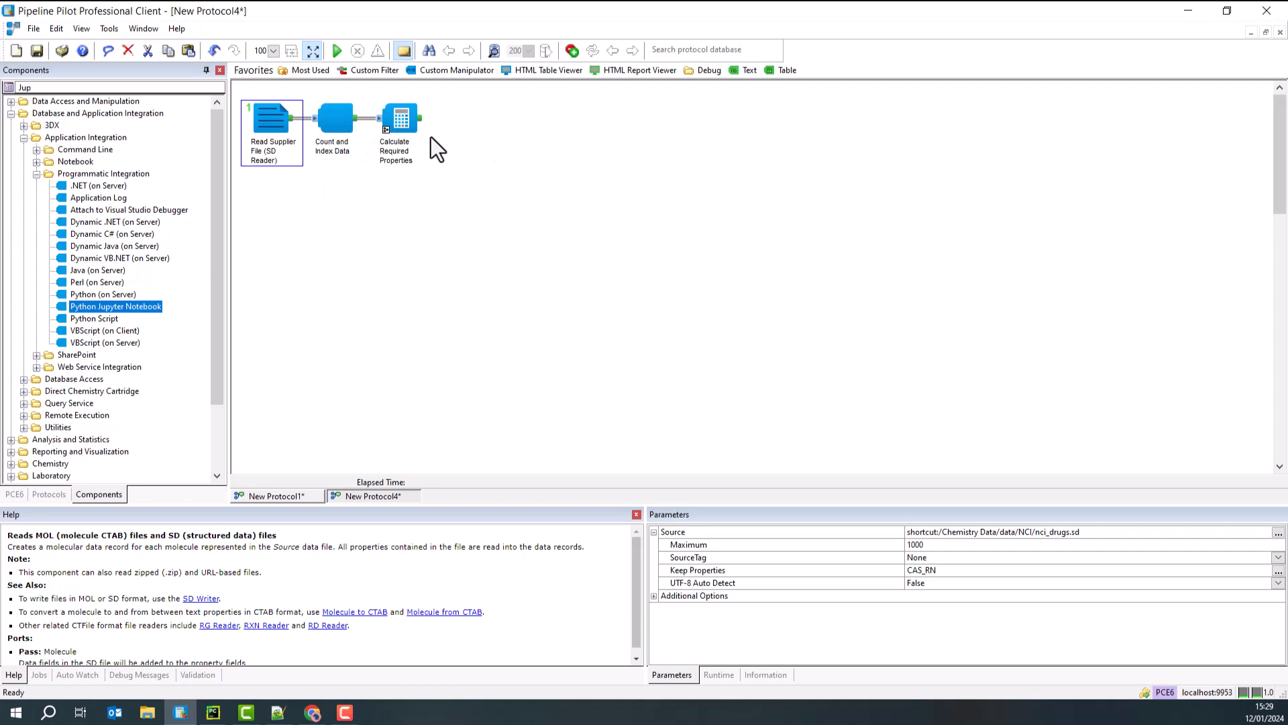
mouse_move(448, 131)
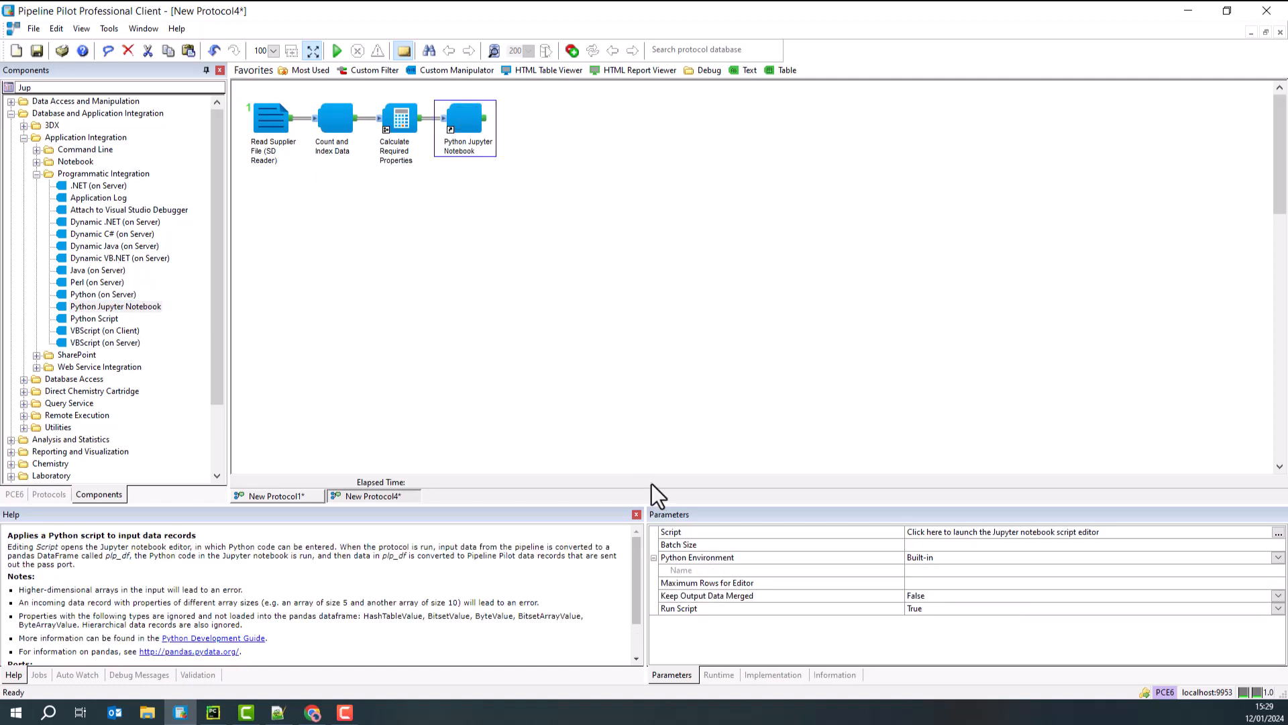
Step: Run the protocol so 1000 records reach the Python Jupyter Notebook step, then select it
click(337, 50)
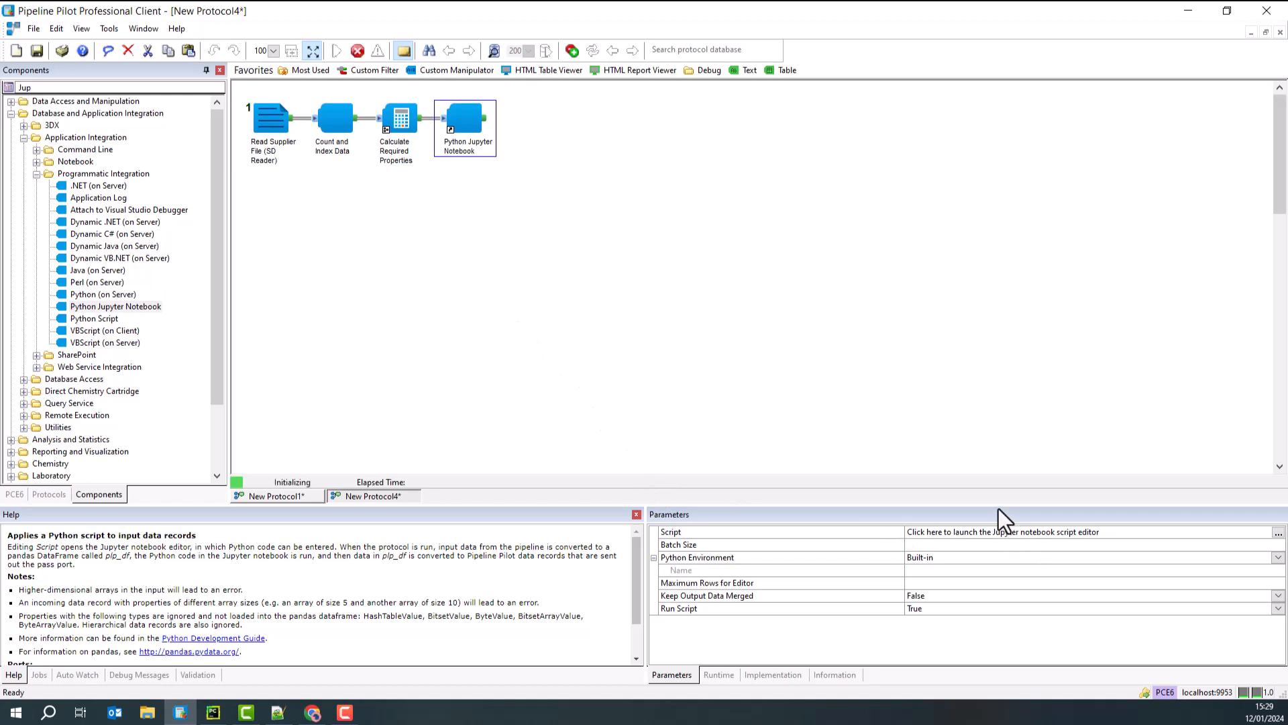
click(336, 50)
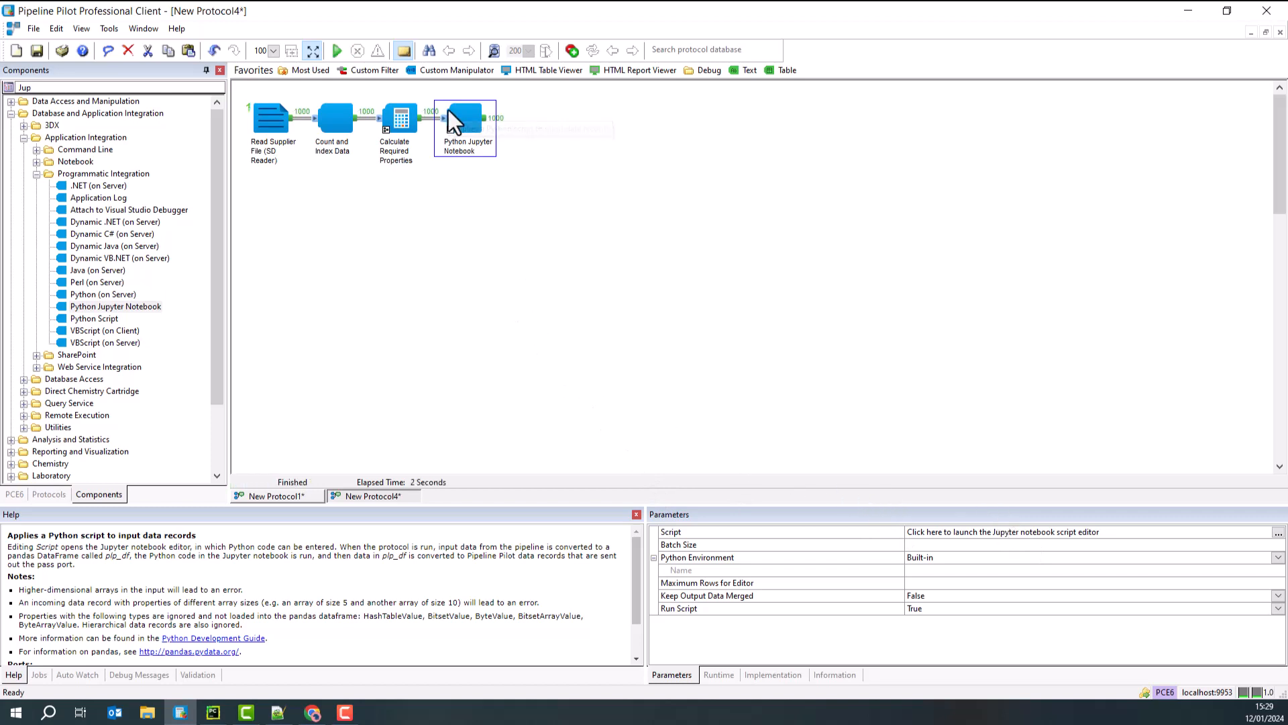
mouse_move(460, 132)
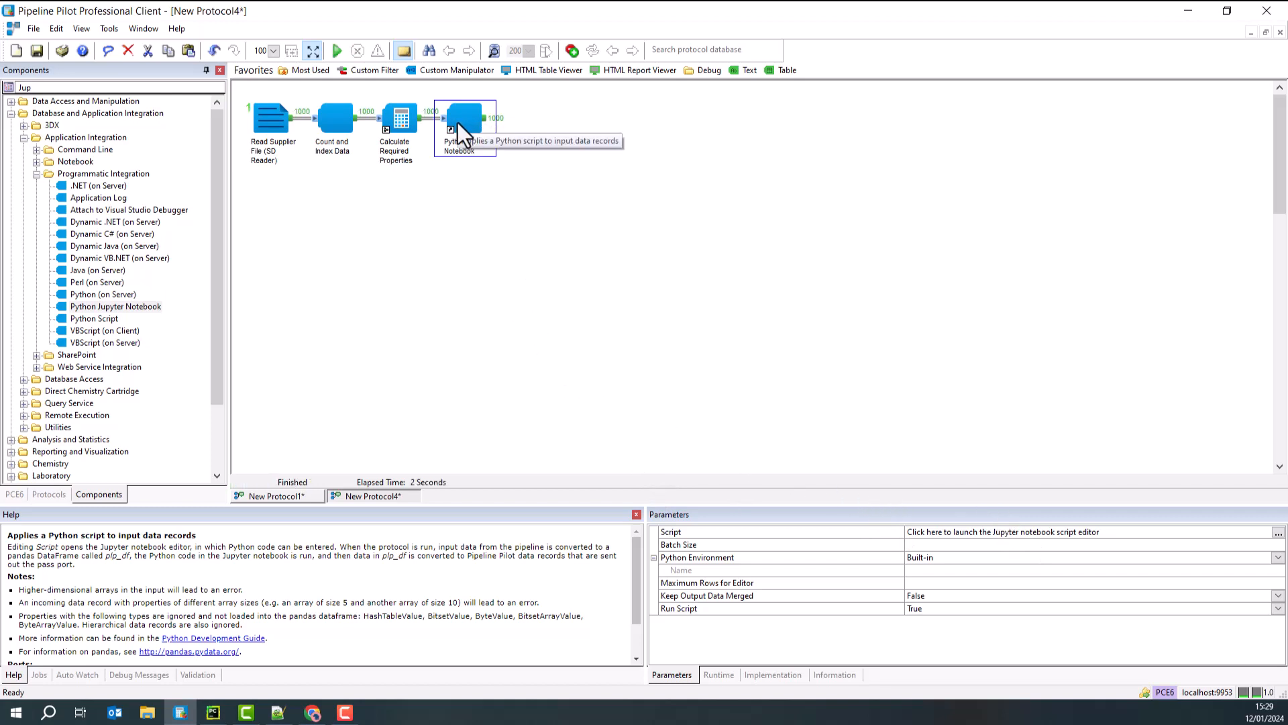
mouse_move(1270, 546)
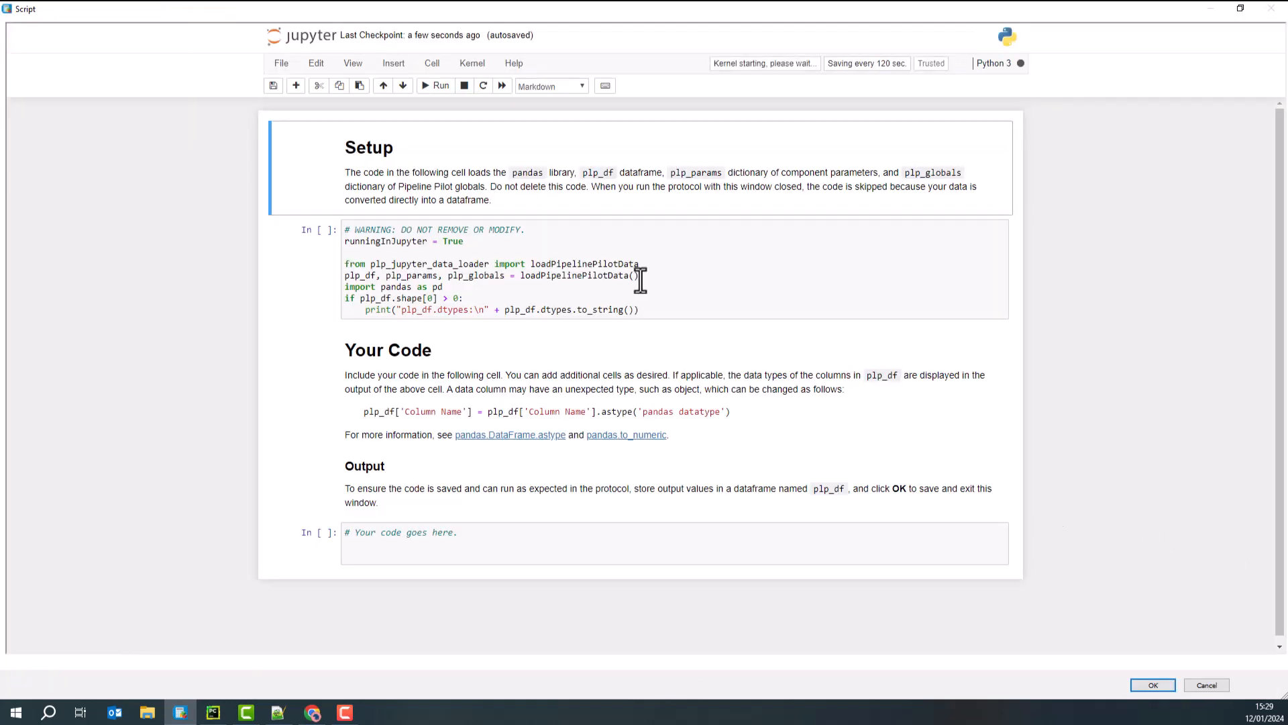
Step: Run the notebook's setup cell listing column types, then place the cursor in the empty code cell
click(438, 85)
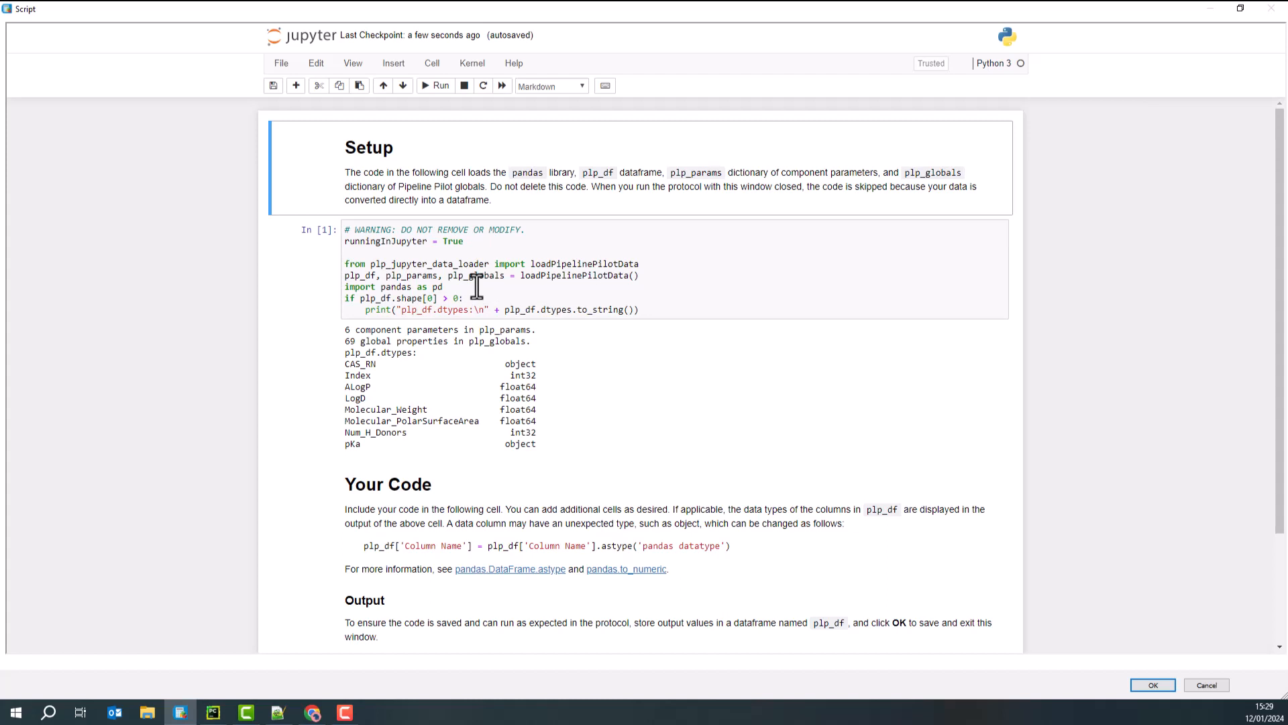
mouse_move(480, 297)
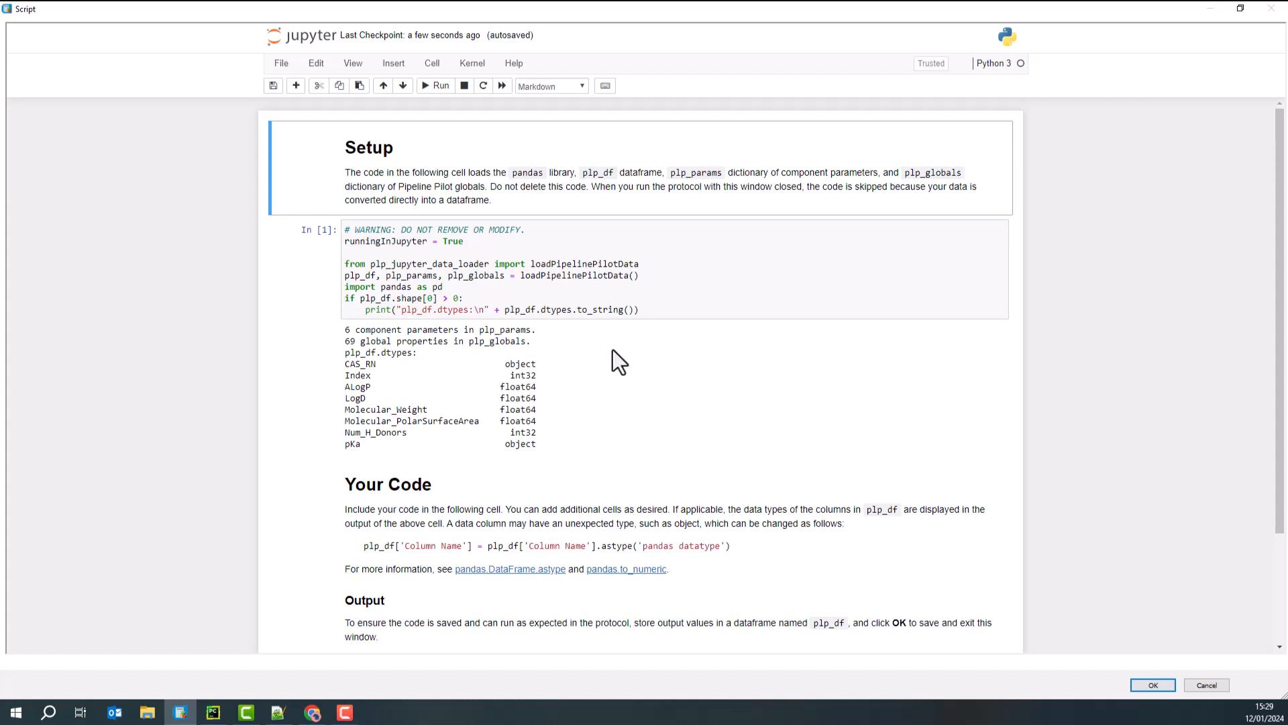
scroll(down, 3)
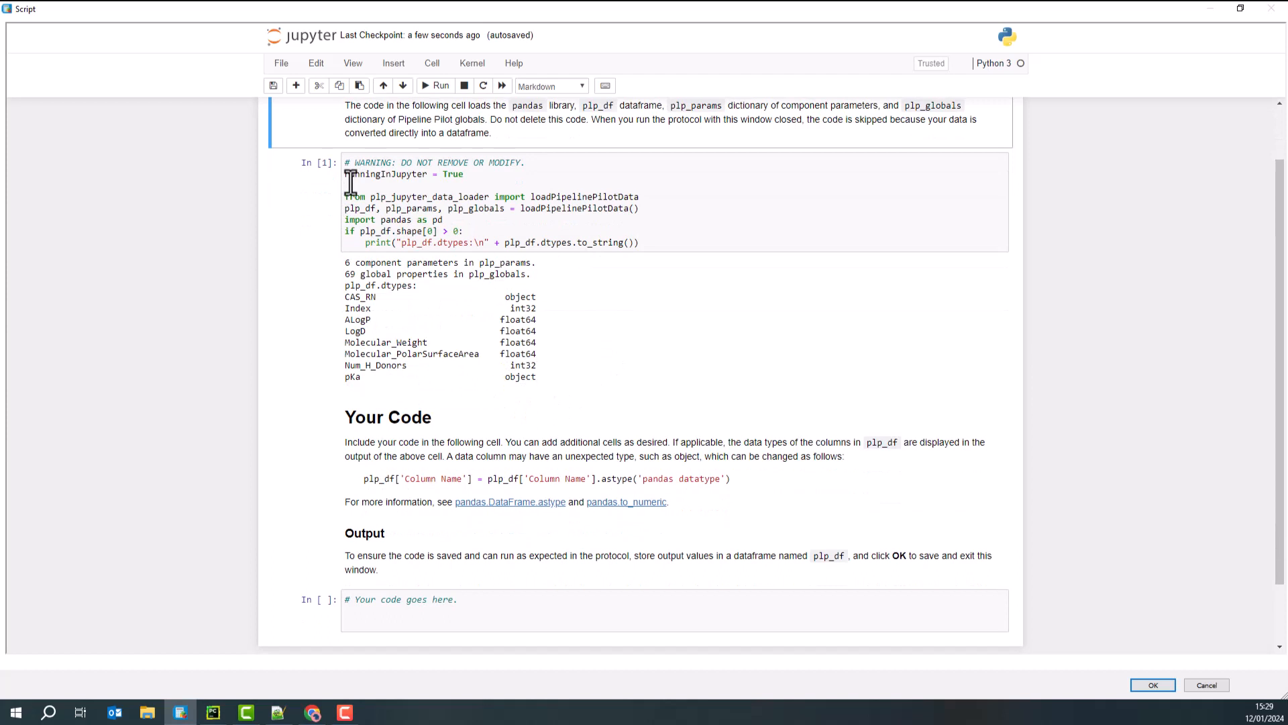
click(386, 173)
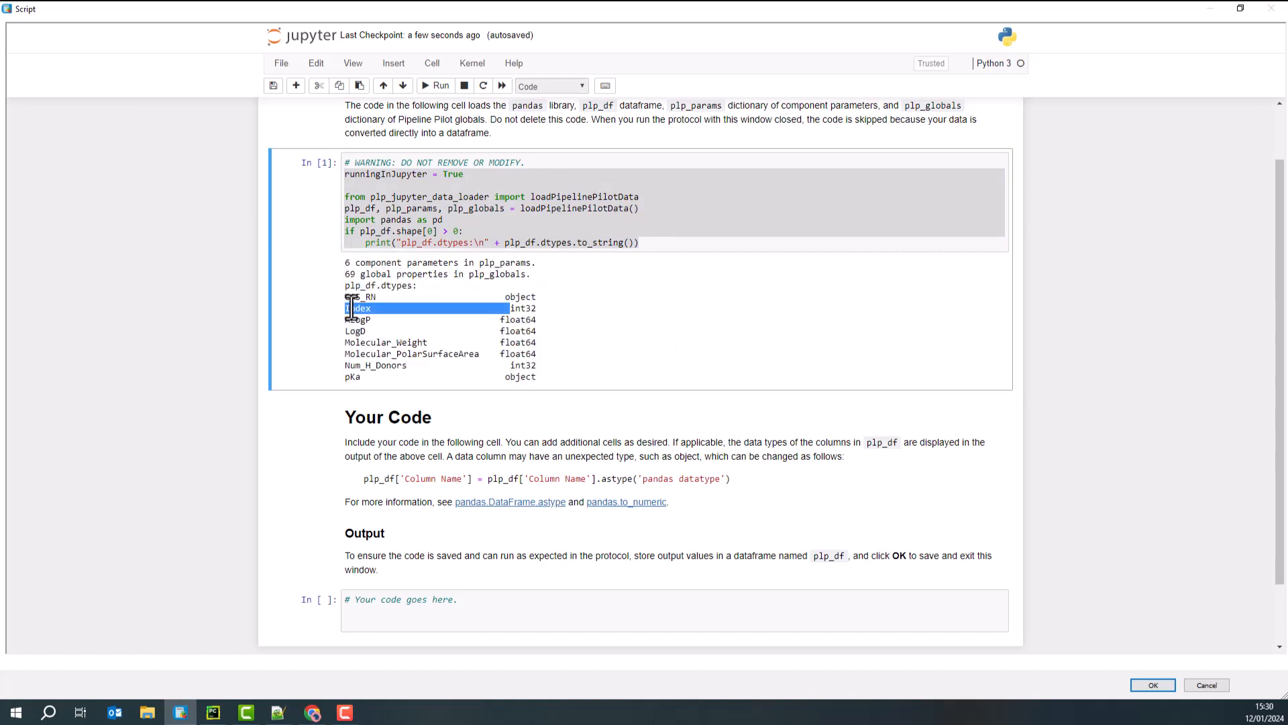
mouse_move(347, 442)
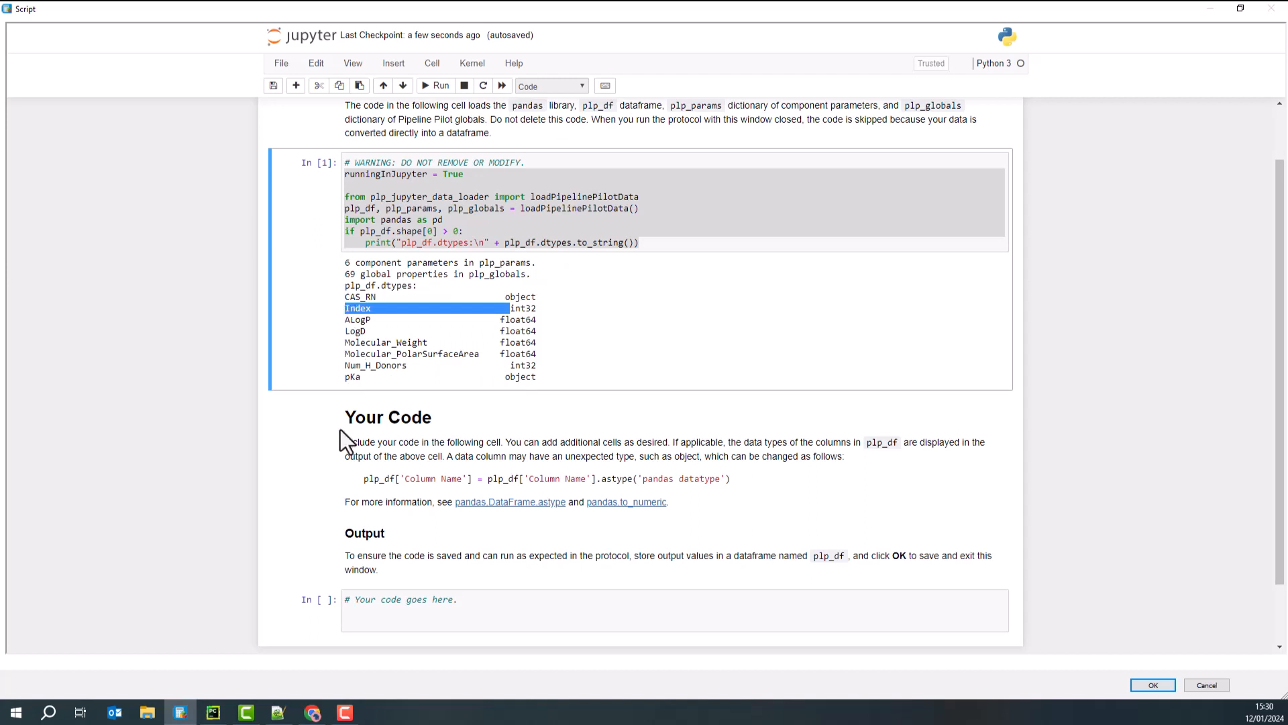
mouse_move(432, 457)
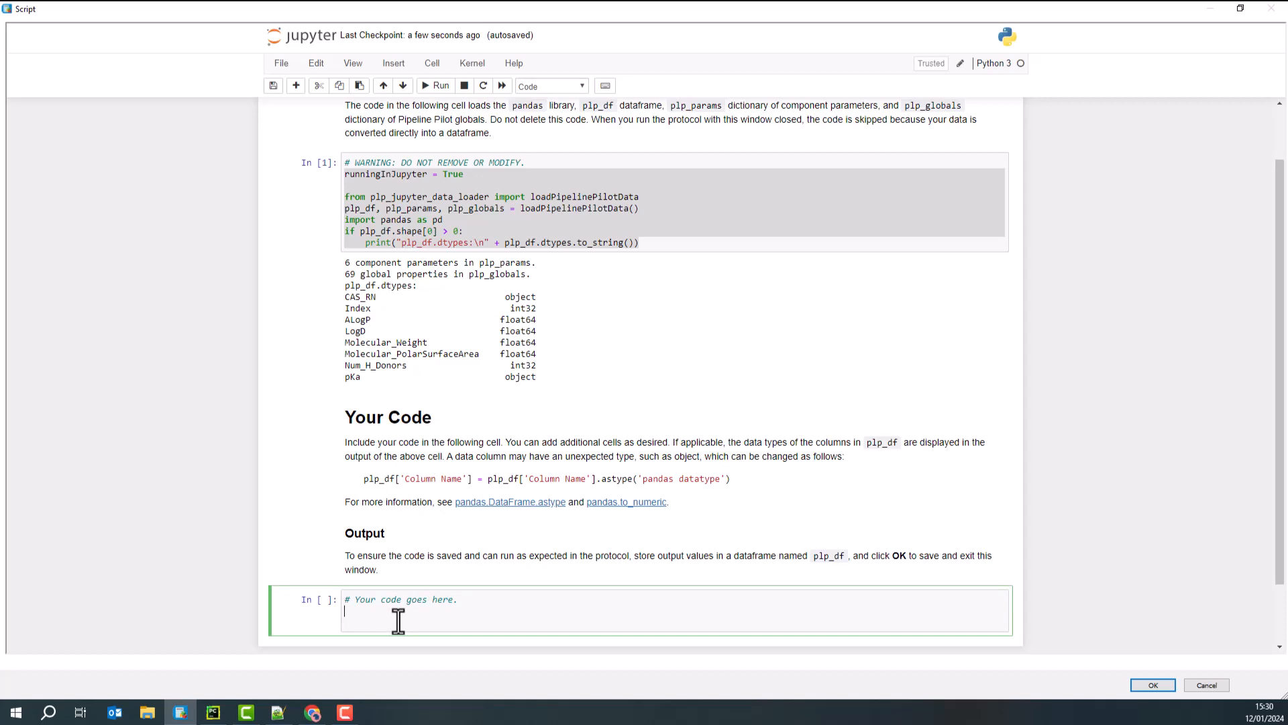
click(212, 711)
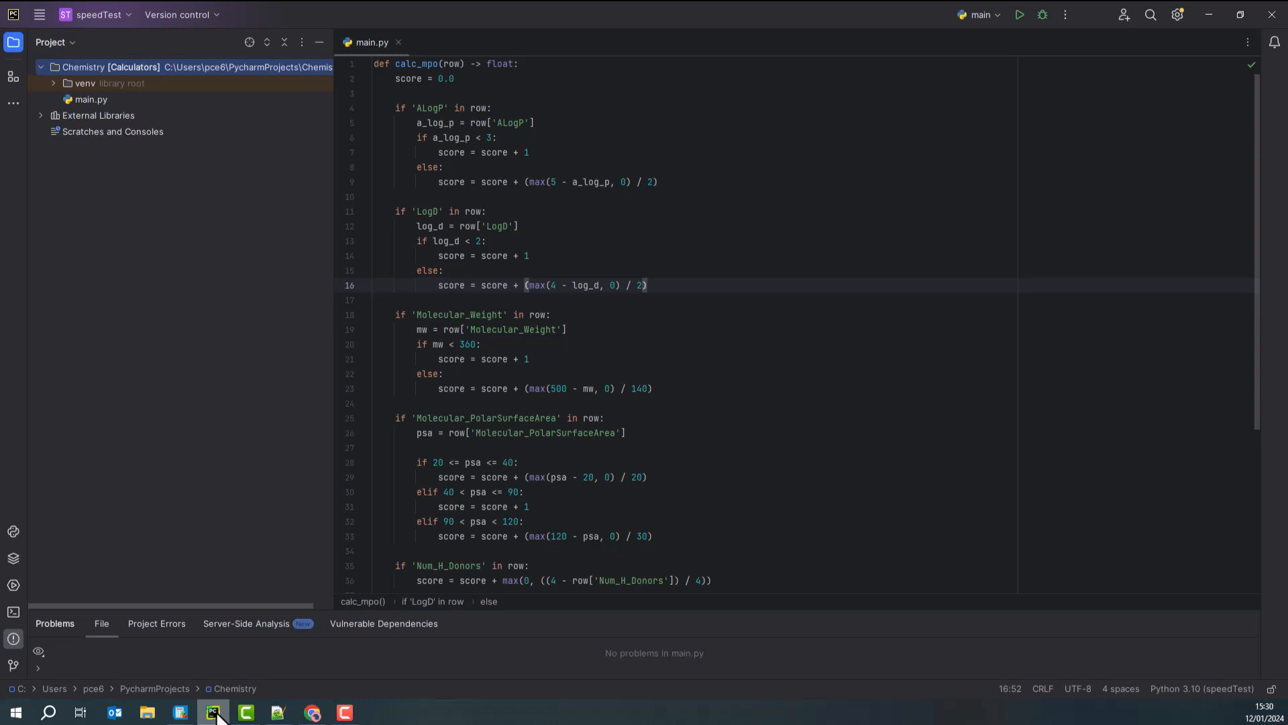
Step: Review the calc_mpo function header in PyCharm's main.py
click(453, 64)
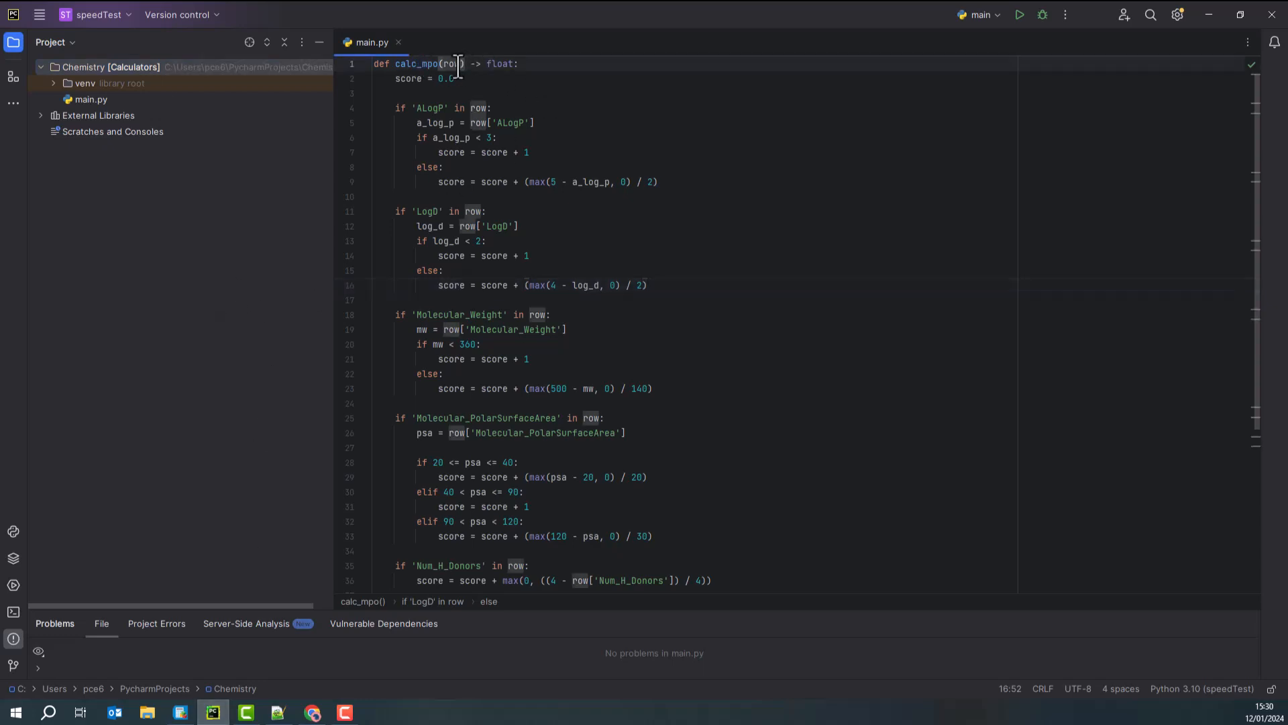
click(440, 78)
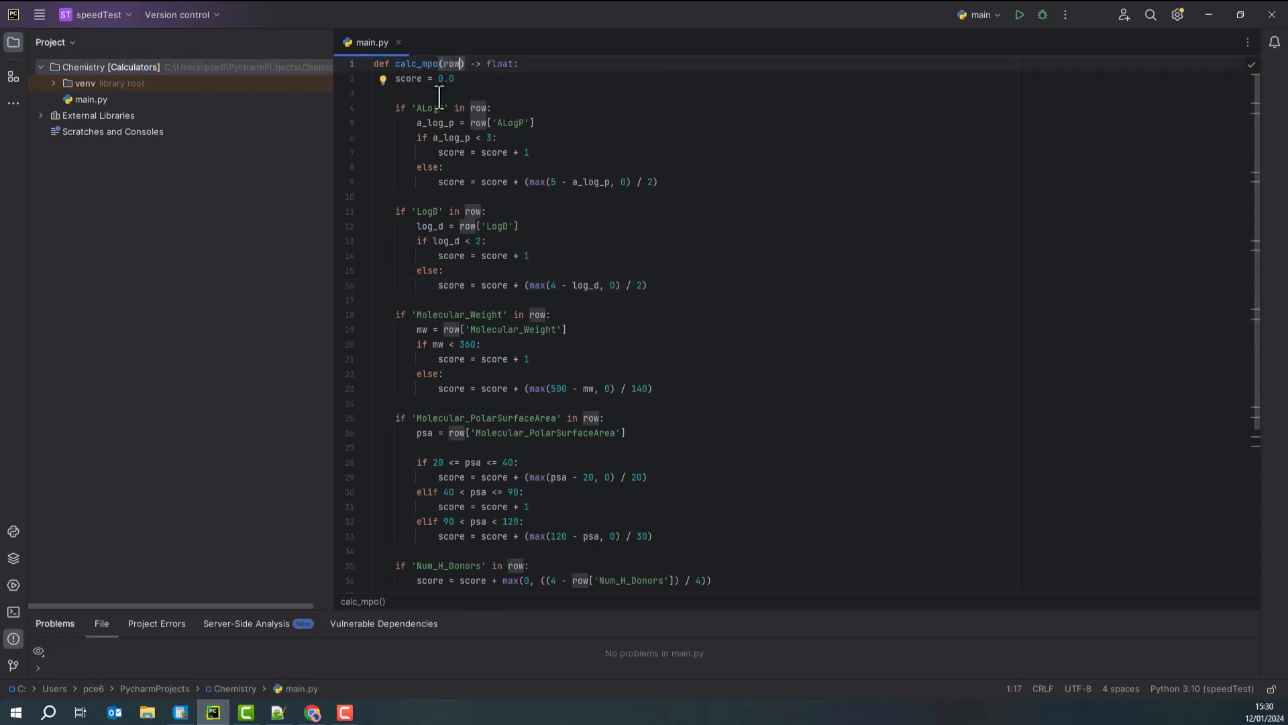
double_click(426, 211)
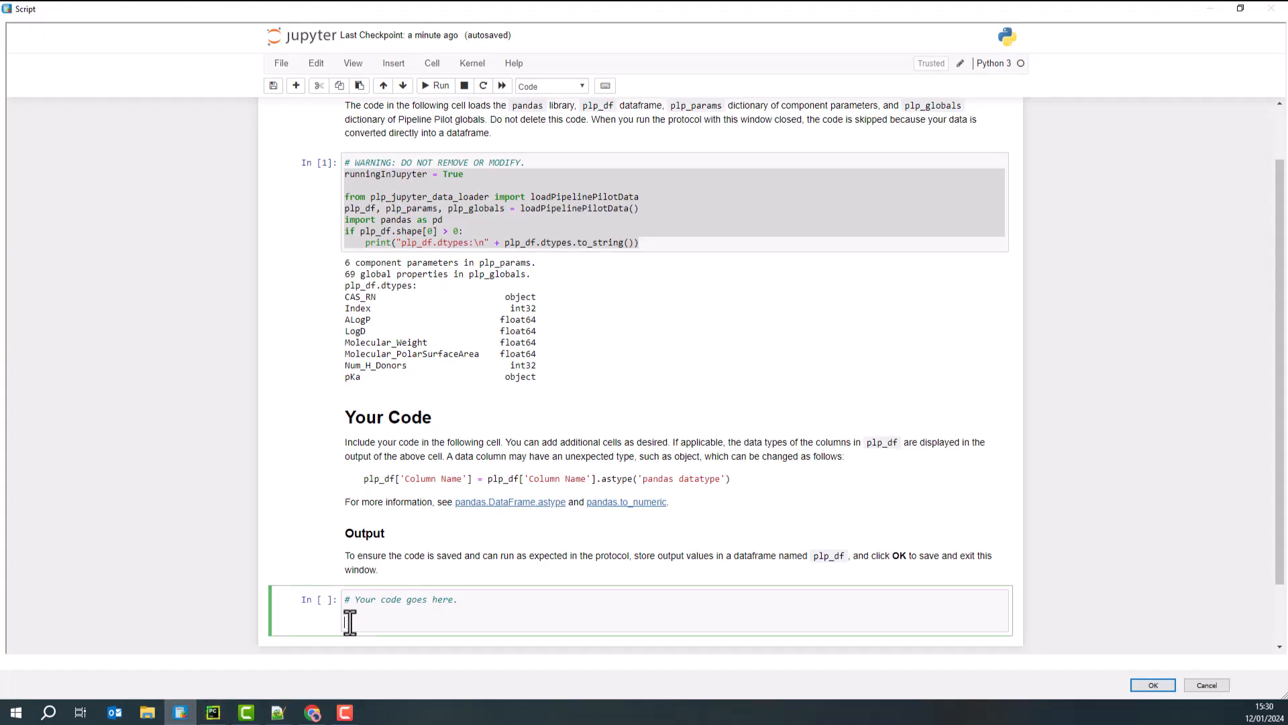
Step: Write calc_mpo scoring ALogP and apply it row-wise to create plp_df['cns_mpo']
text(def calc_mpo(row) -> float:)
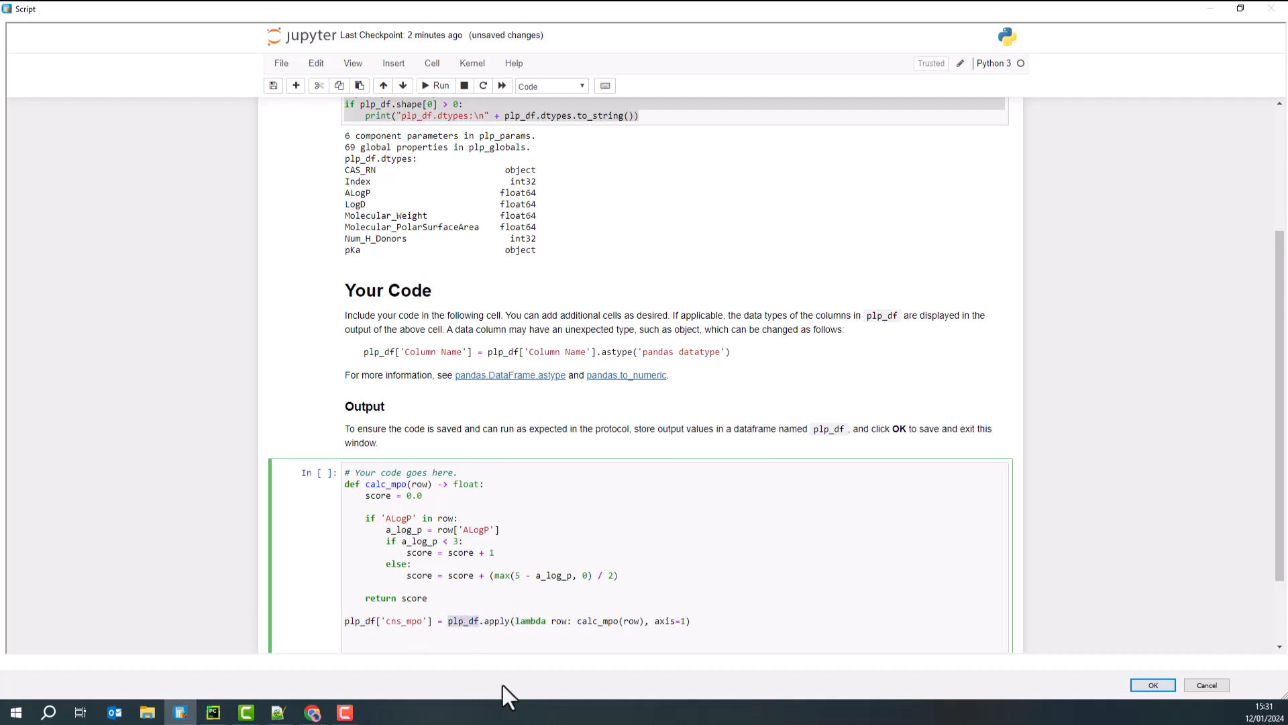
mouse_move(550, 629)
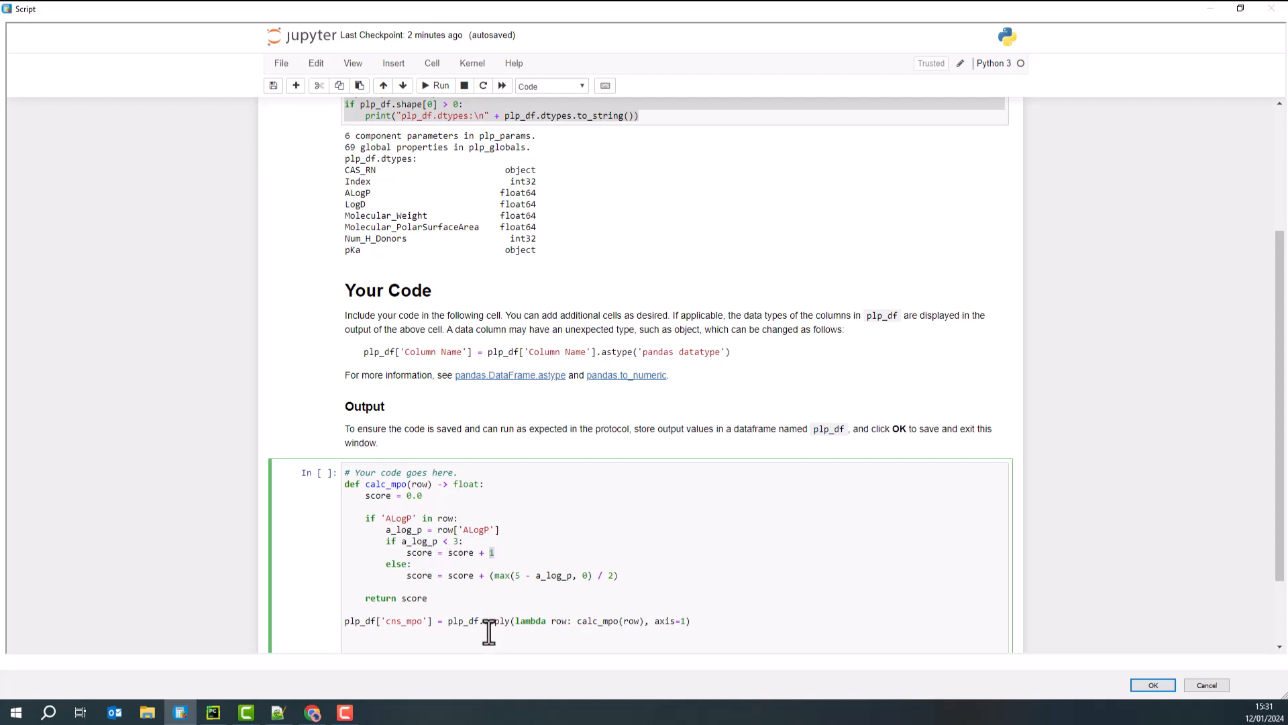
mouse_move(507, 575)
text(pr)
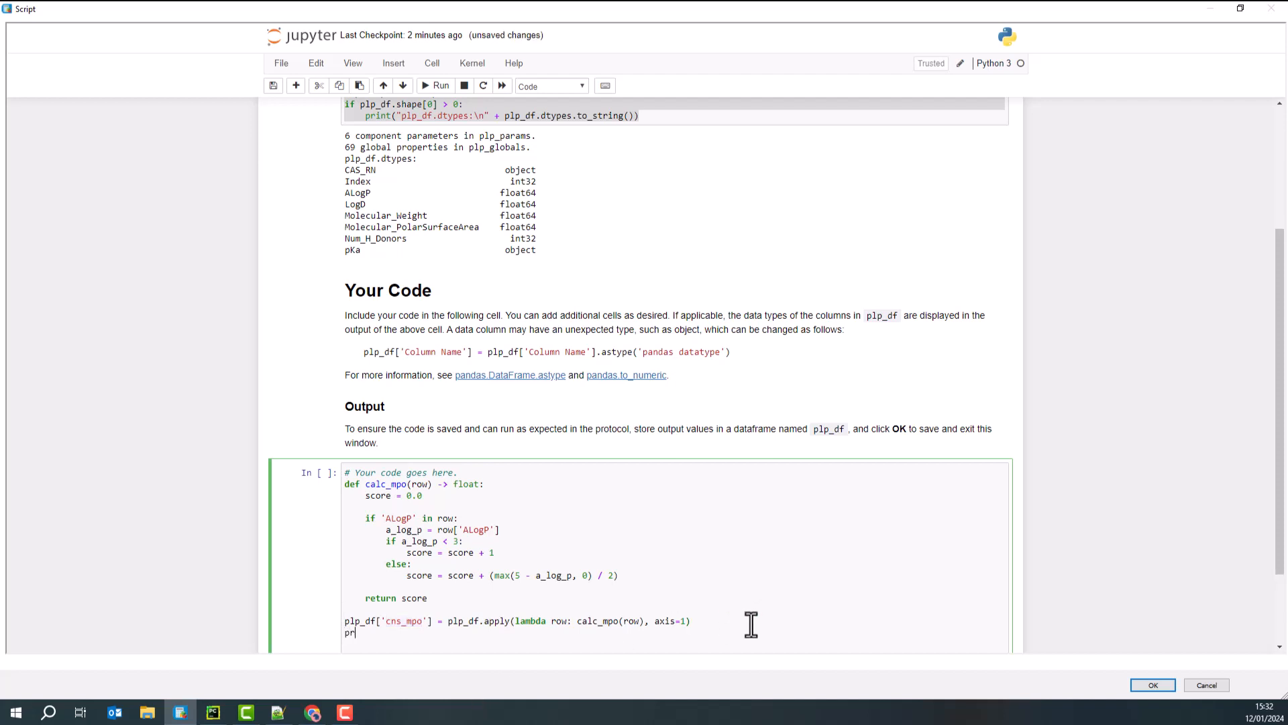
Step: Finish print(plp_df), run the cell, and inspect the printed rows with cns_mpo scores
text(int(pl)
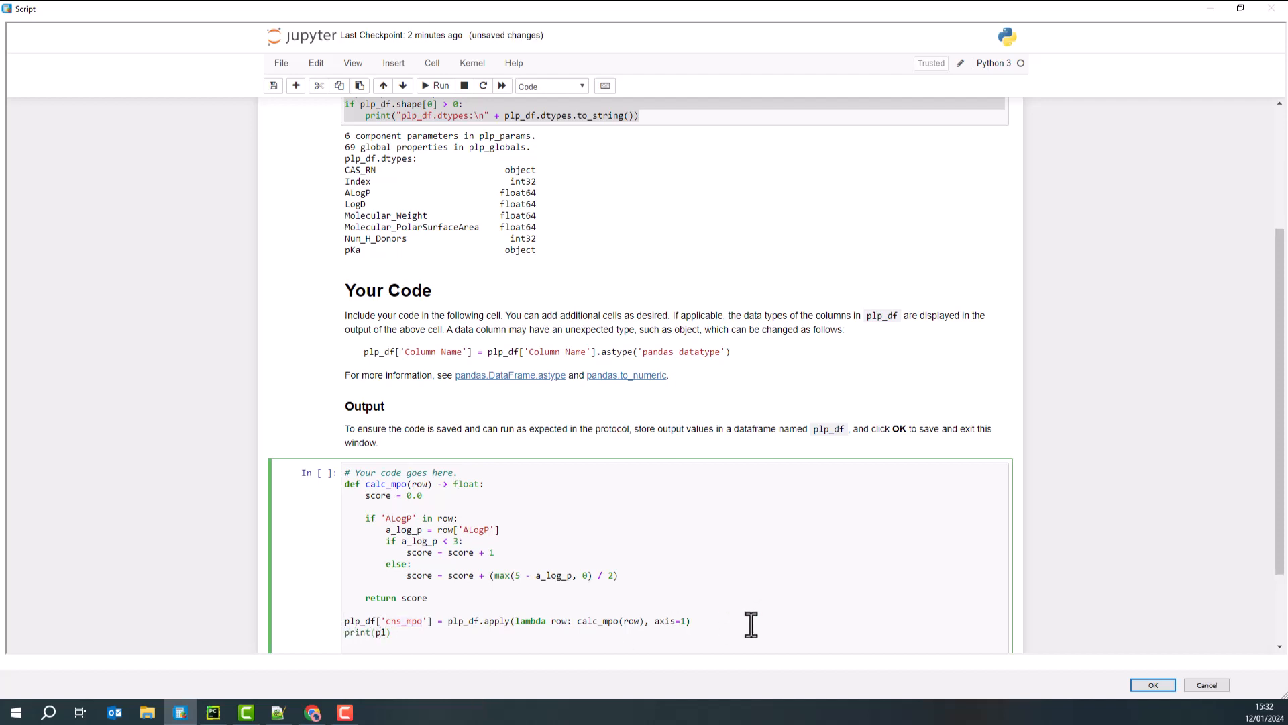
text(p_df)
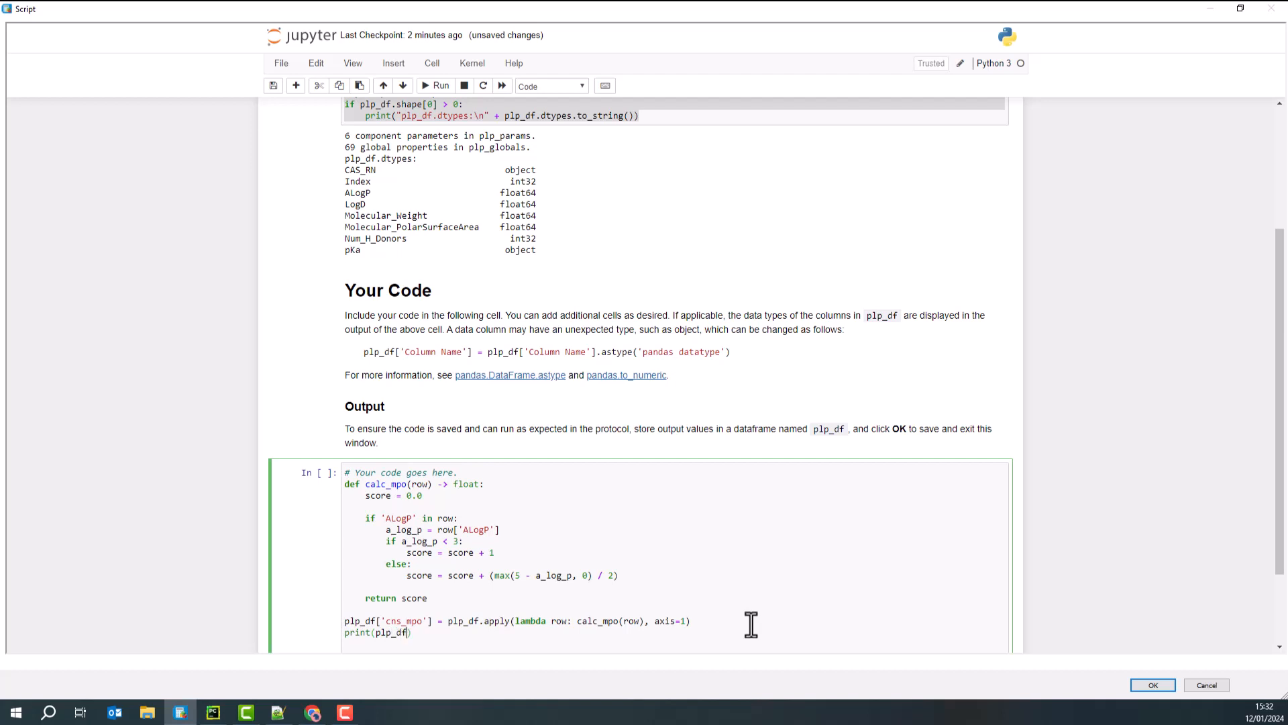
mouse_move(378, 226)
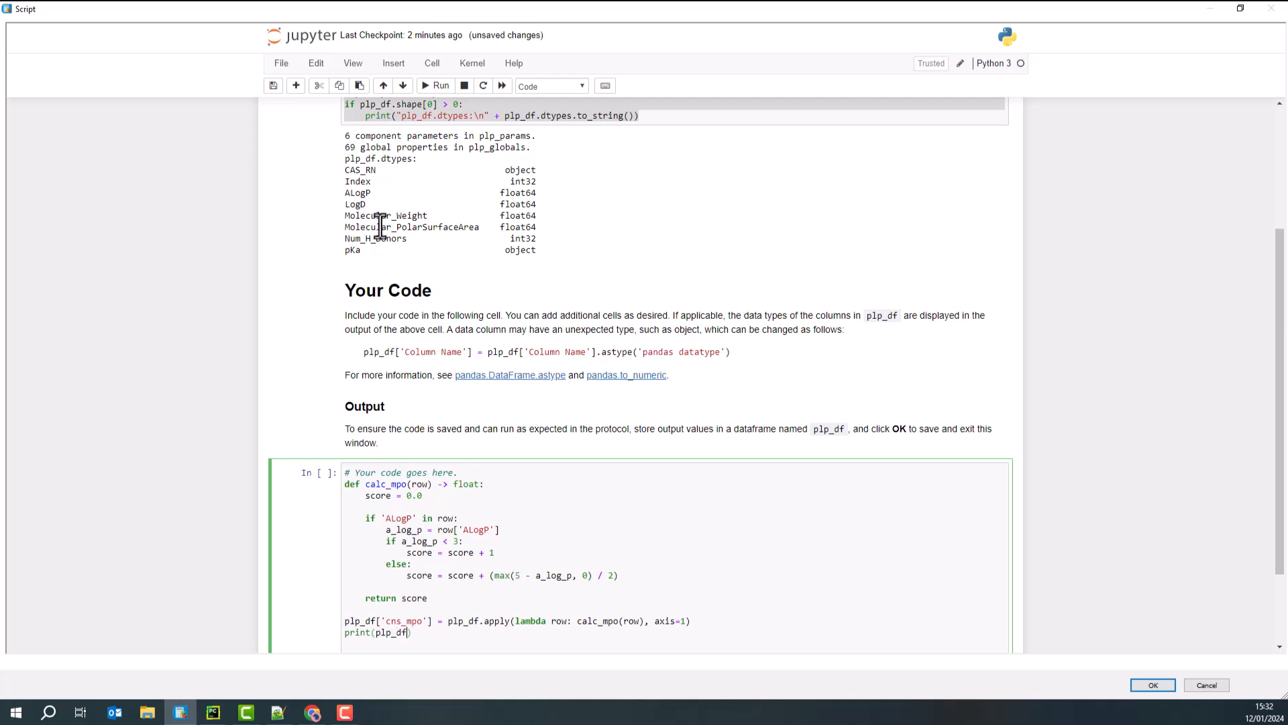
click(436, 86)
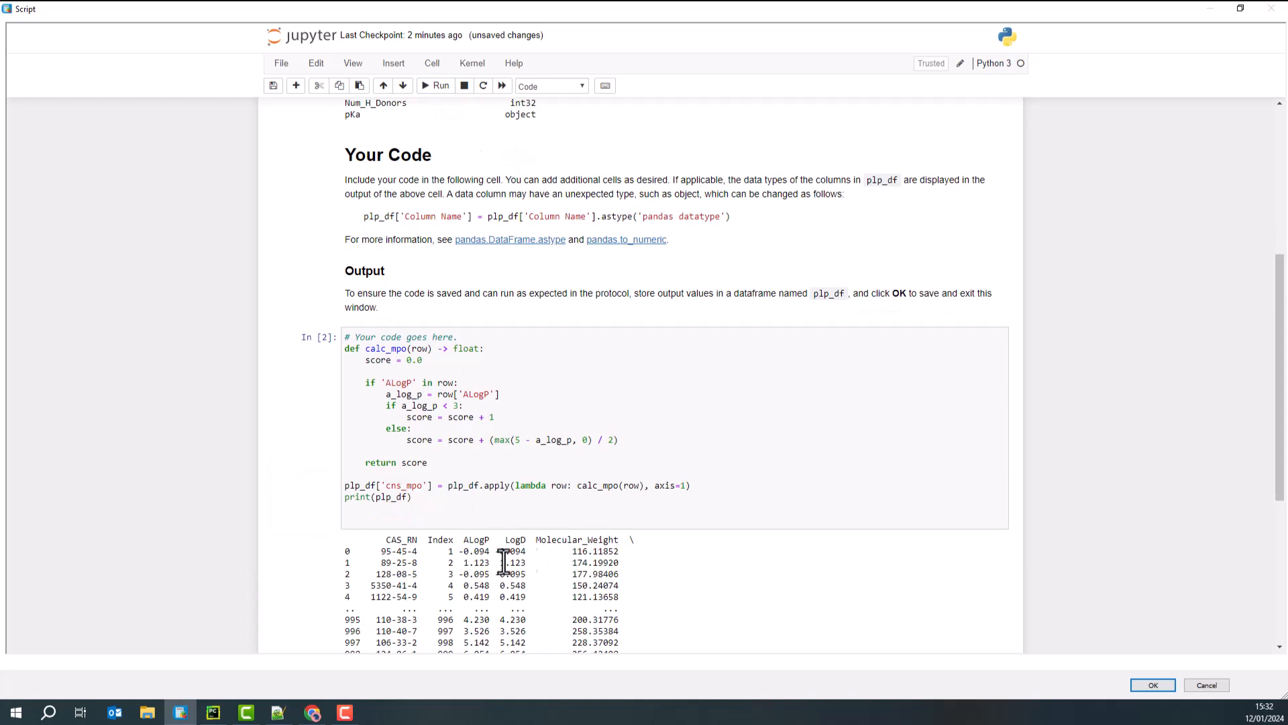
scroll(down, 3)
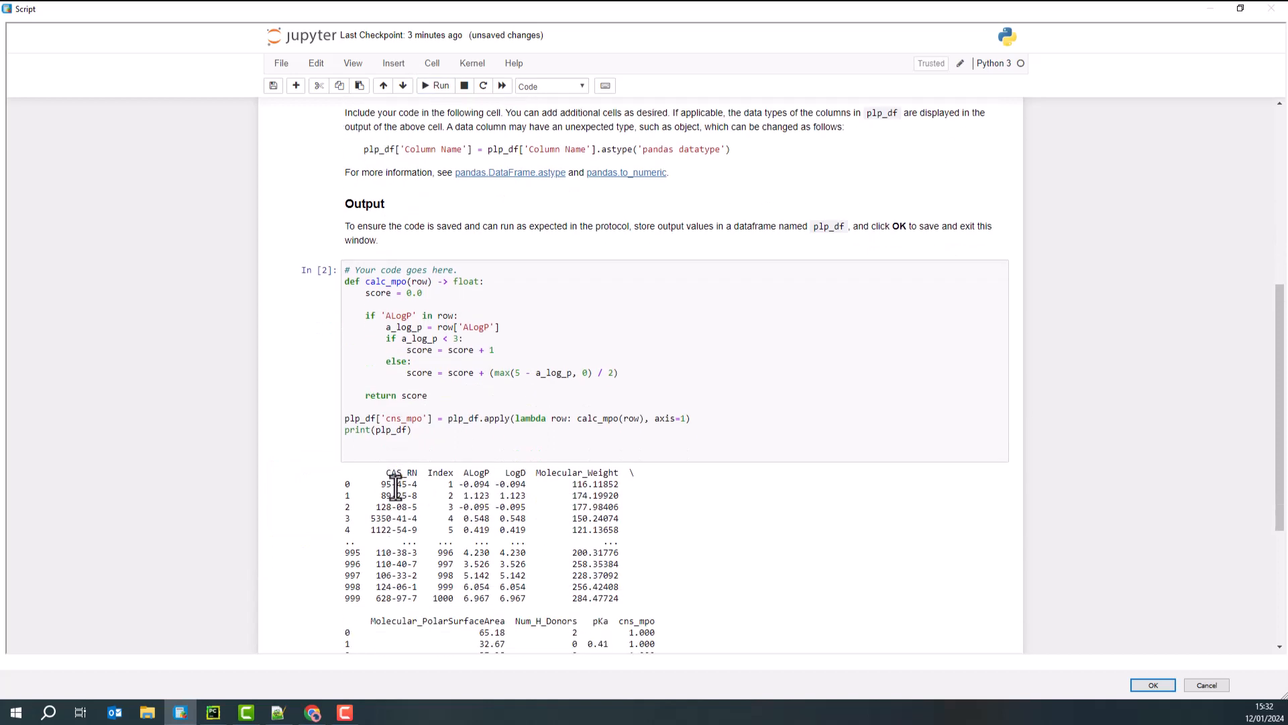
double_click(387, 483)
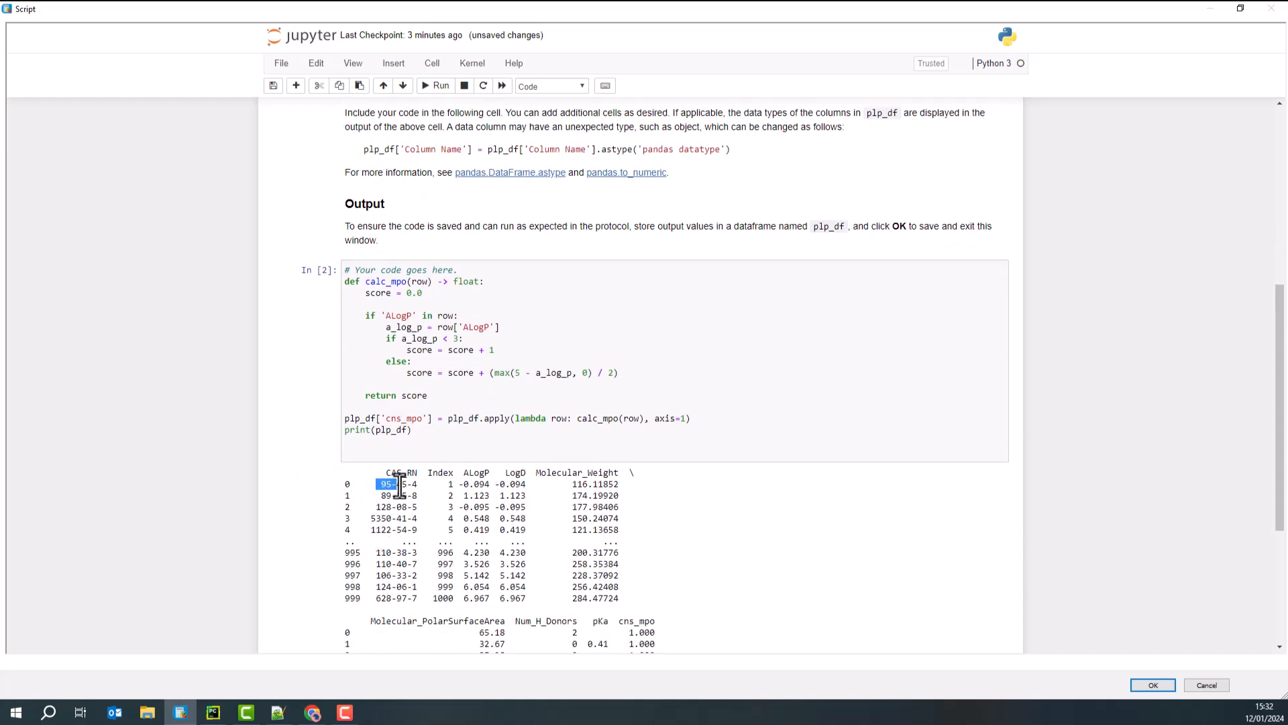
click(583, 483)
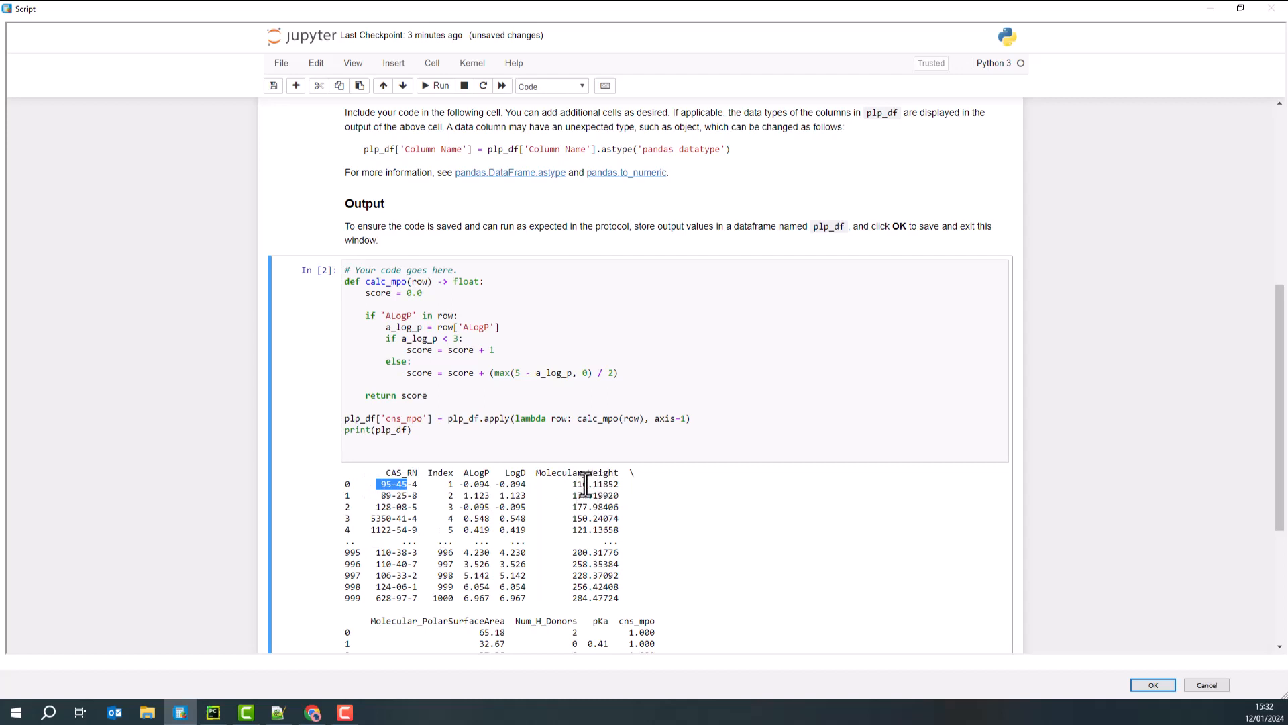
scroll(down, 3)
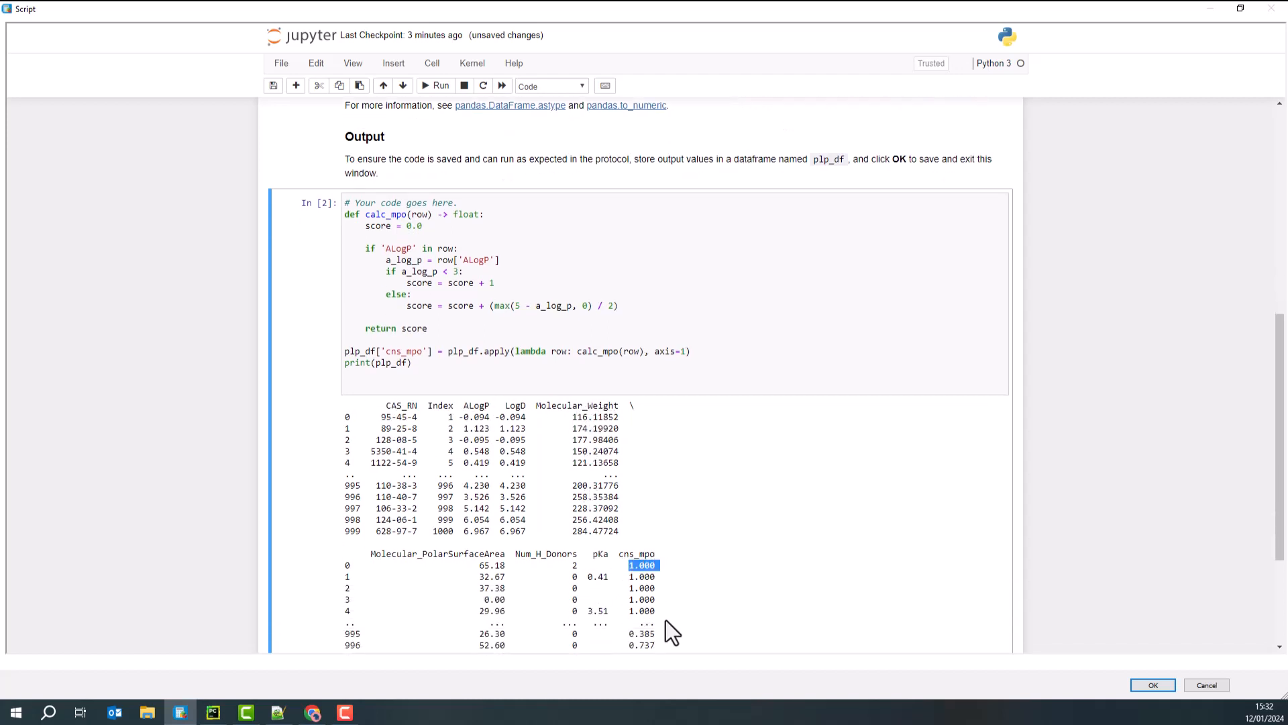
mouse_move(600, 604)
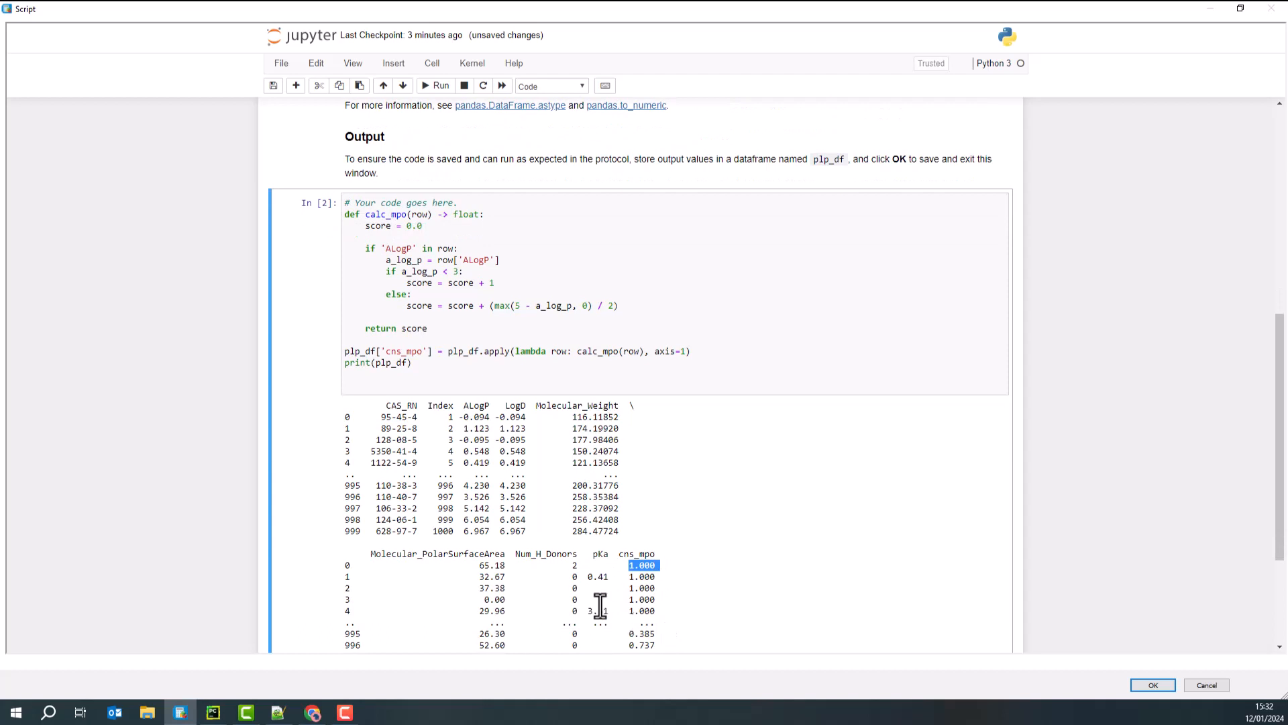
mouse_move(483, 420)
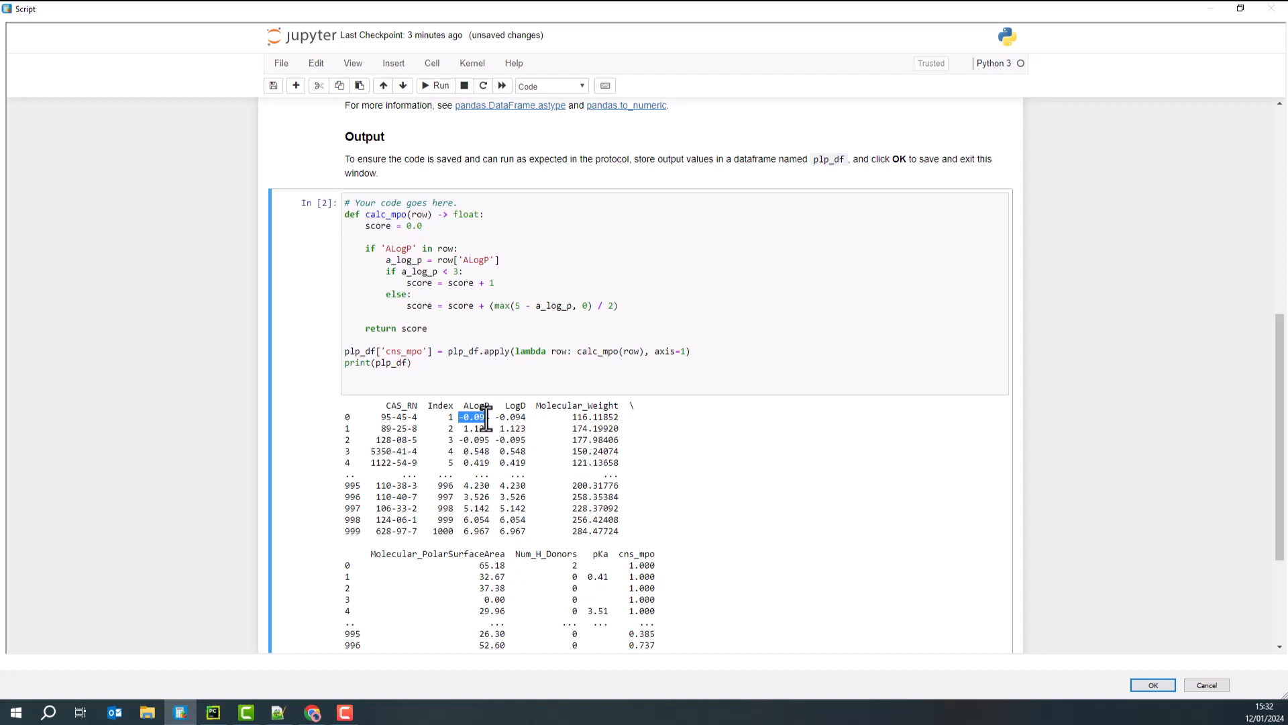
mouse_move(395, 667)
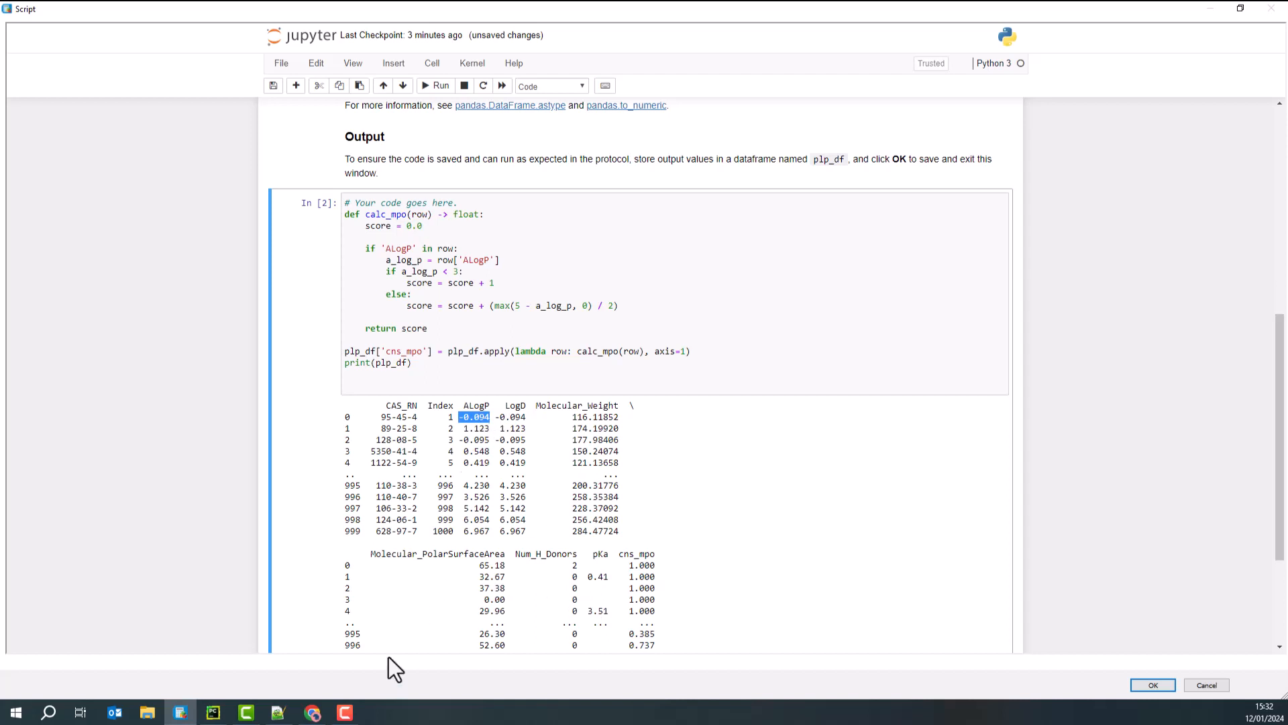
mouse_move(452, 366)
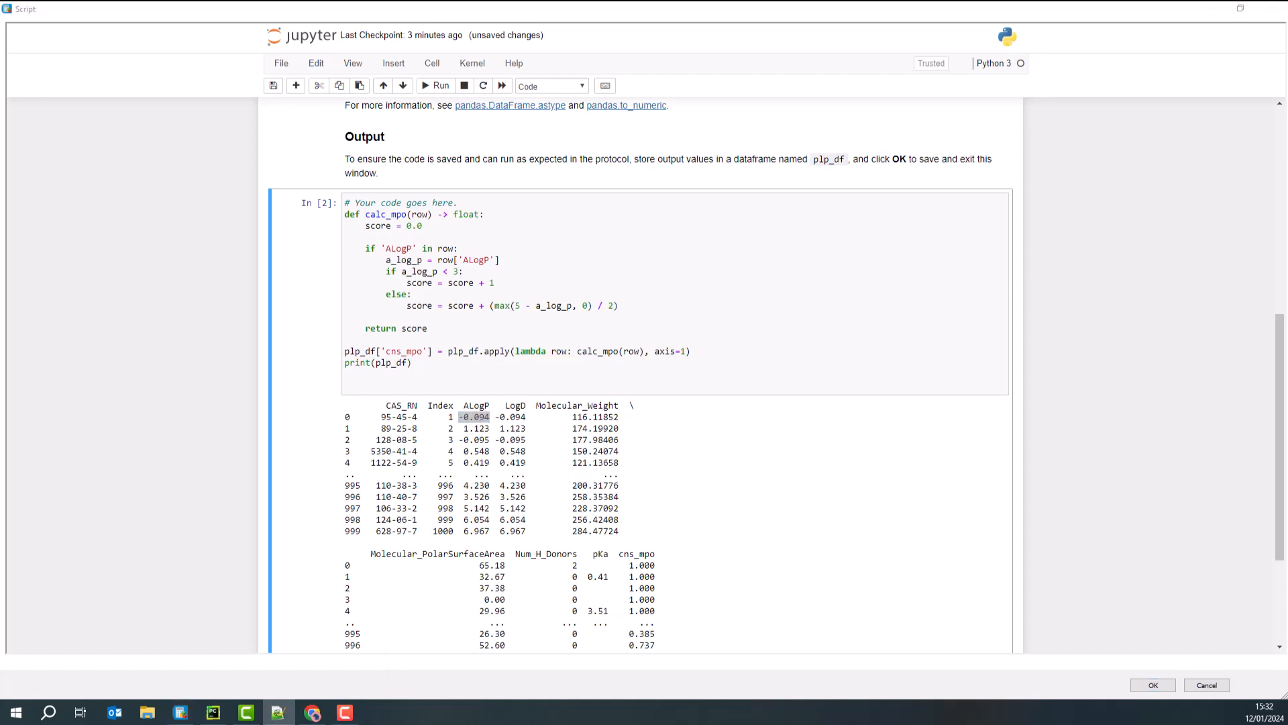
mouse_move(424, 337)
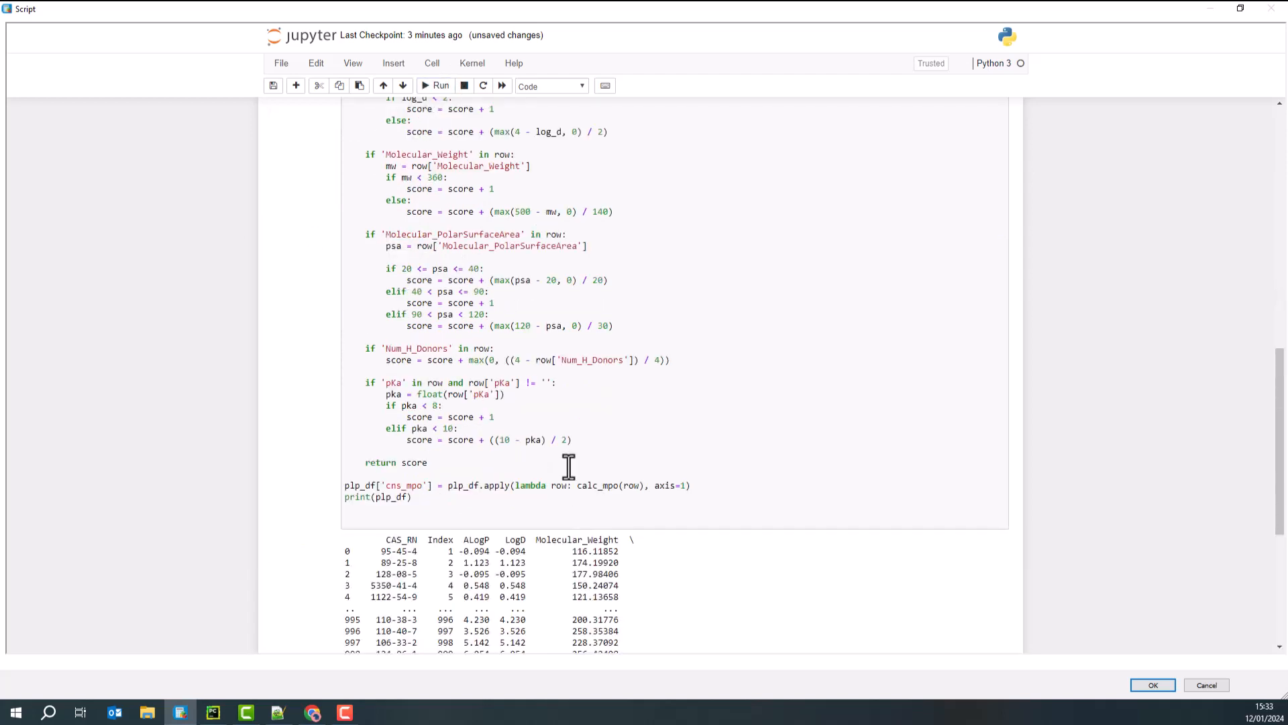
Step: Check the full-property cns_mpo column across 1000 rows and return to editing the code
scroll(down, 3)
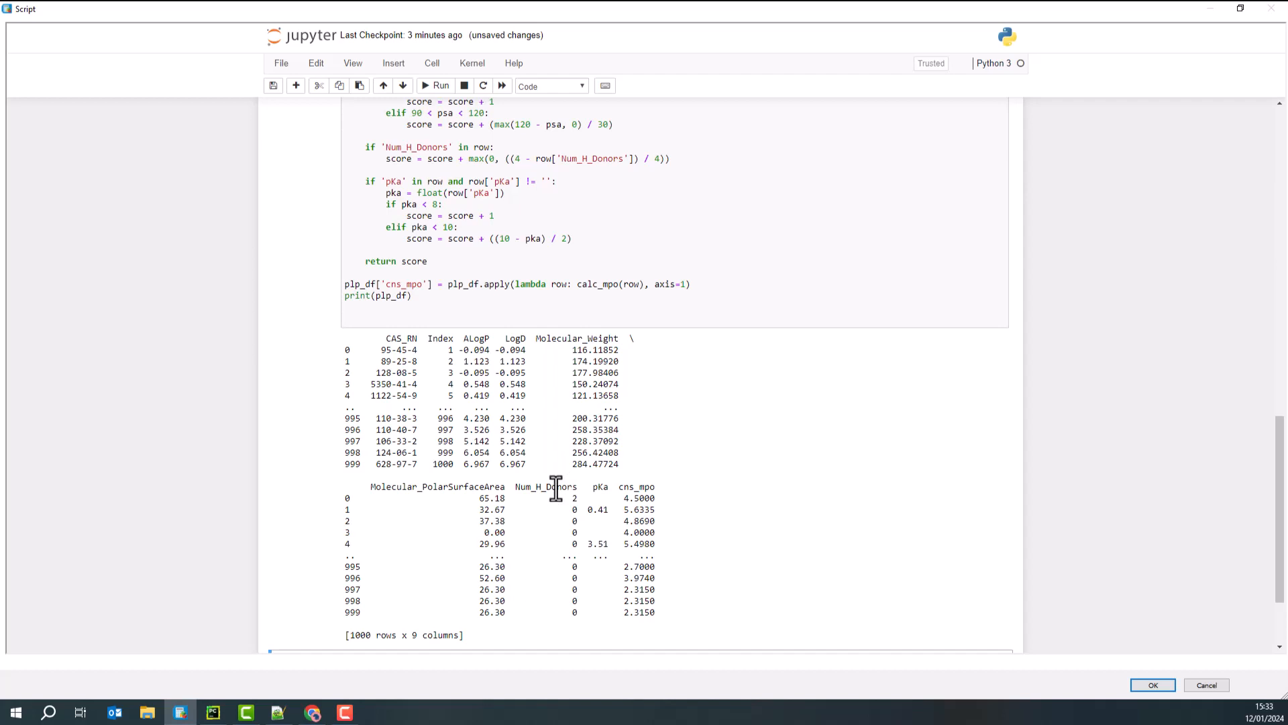
mouse_move(597, 575)
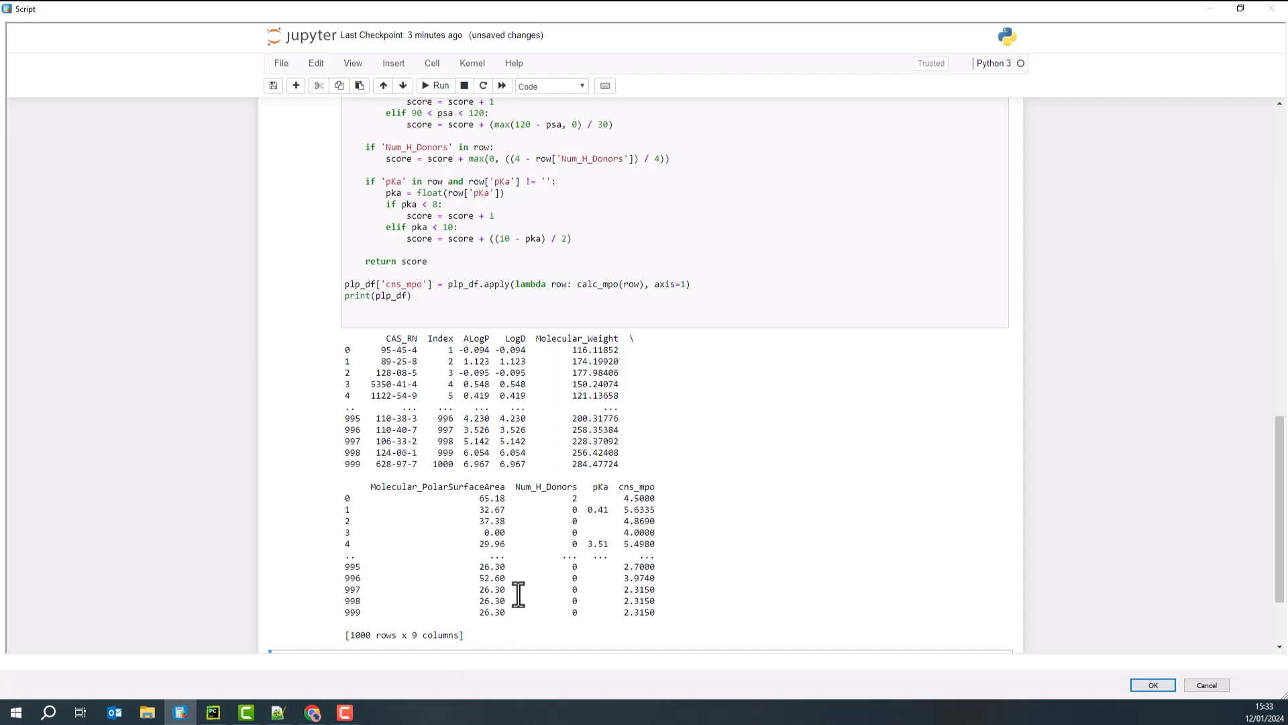
mouse_move(541, 535)
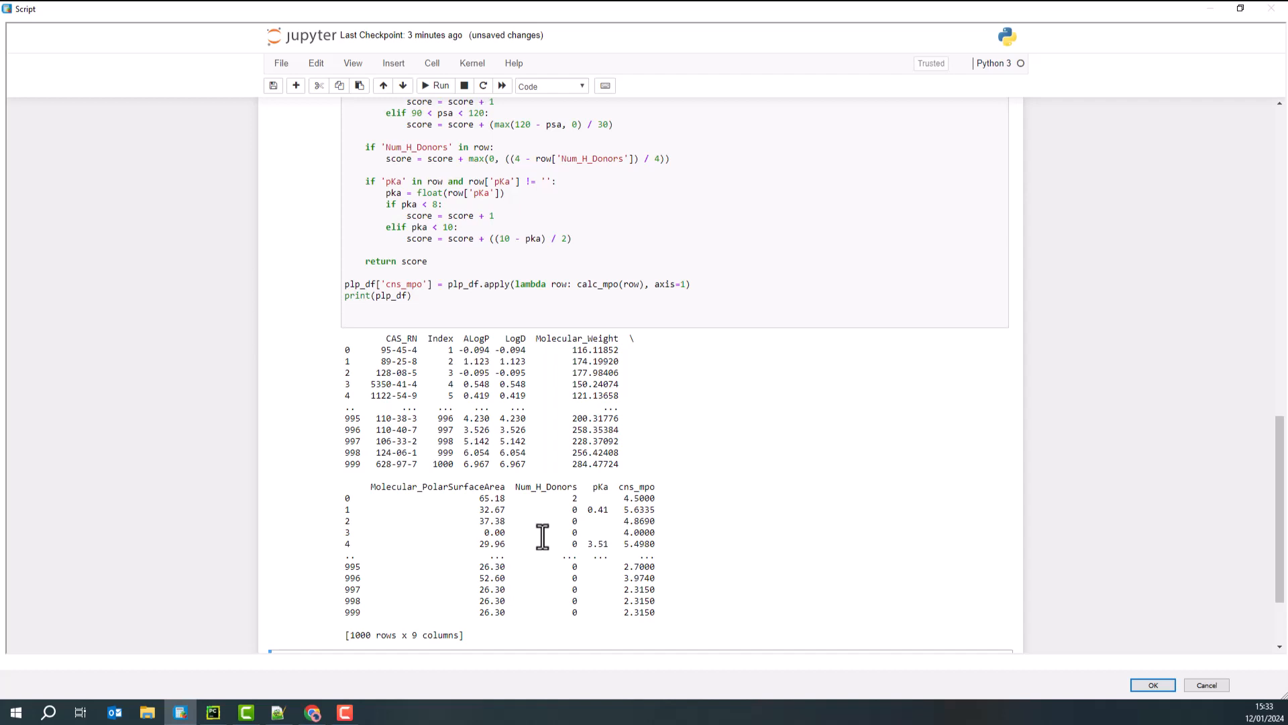
mouse_move(627, 489)
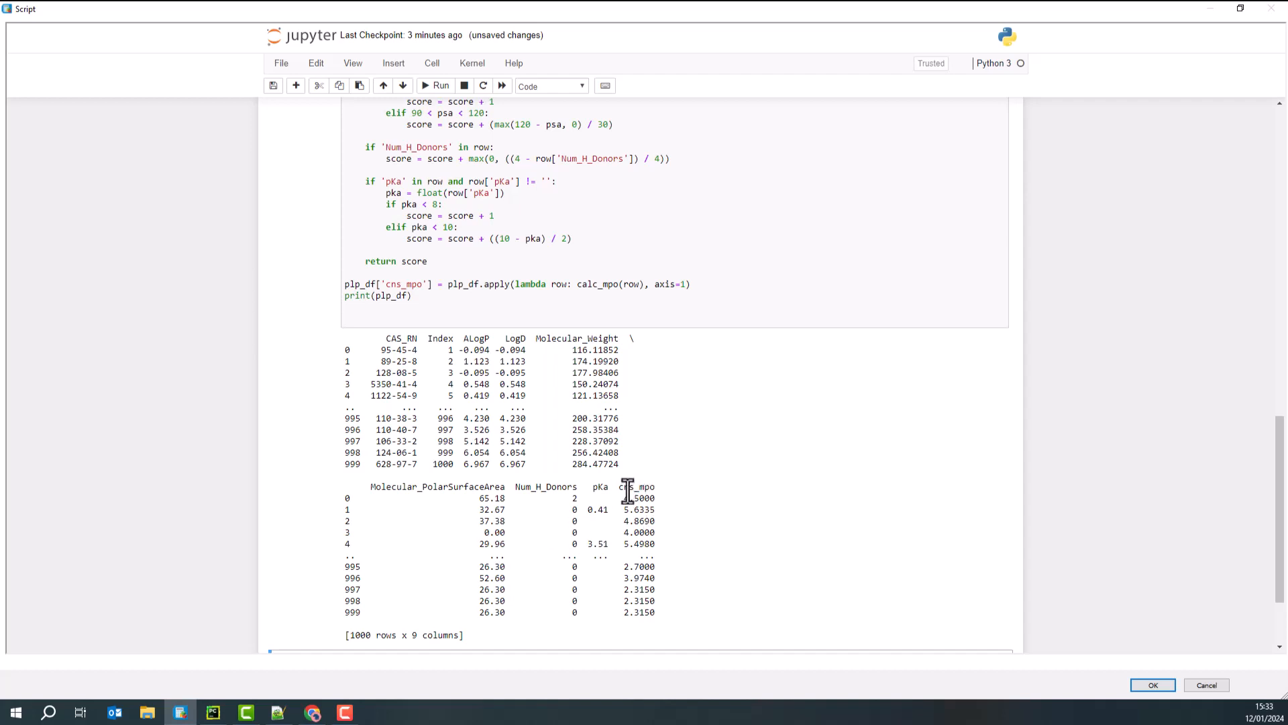
double_click(638, 486)
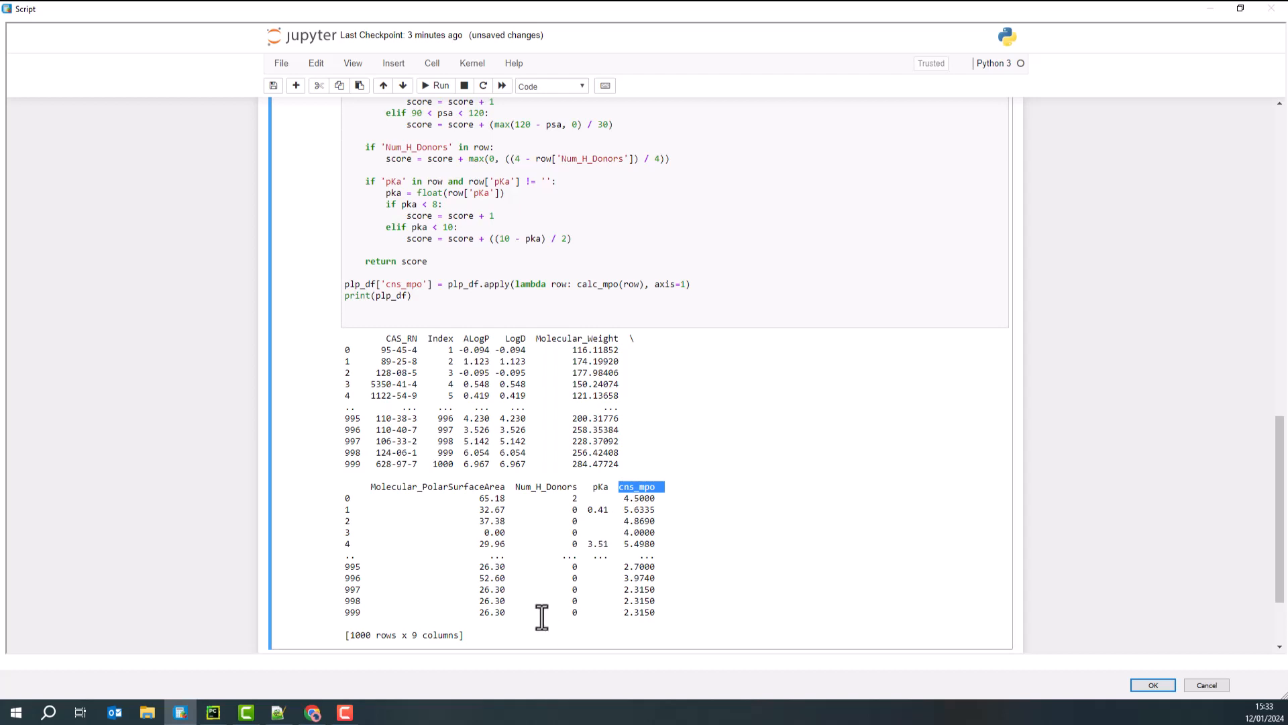
click(419, 296)
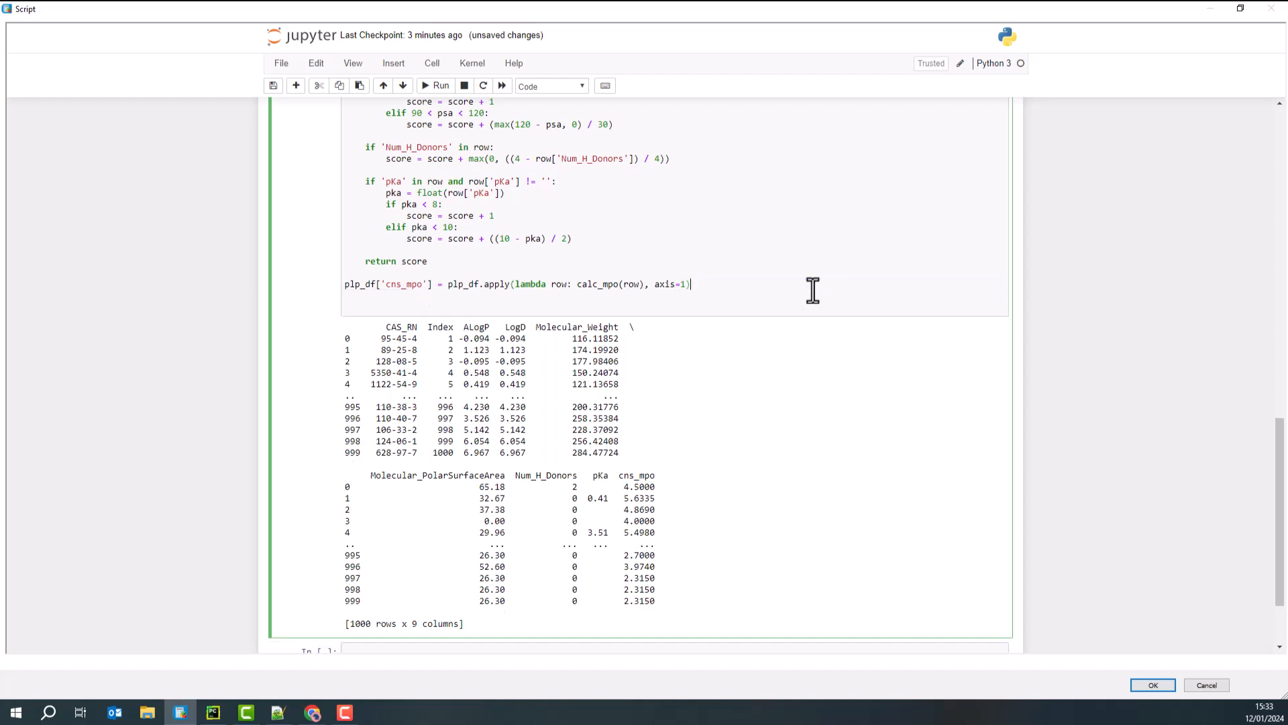
mouse_move(490, 371)
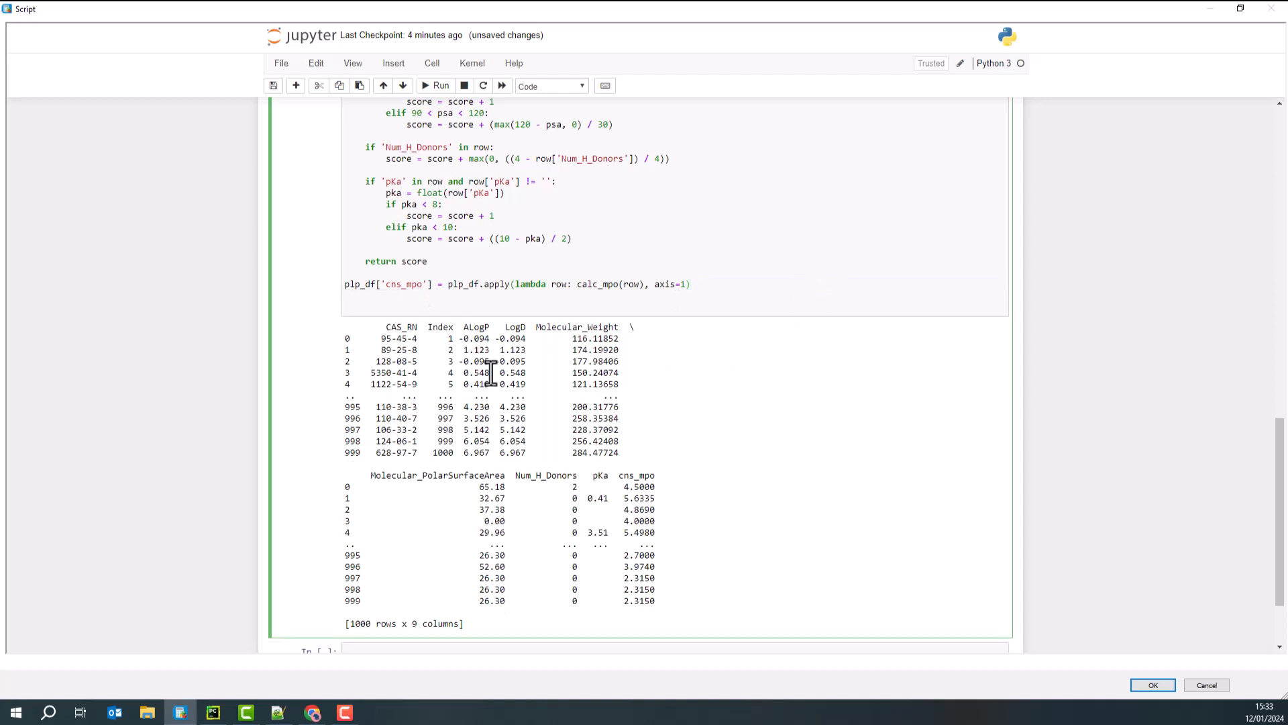
mouse_move(544, 197)
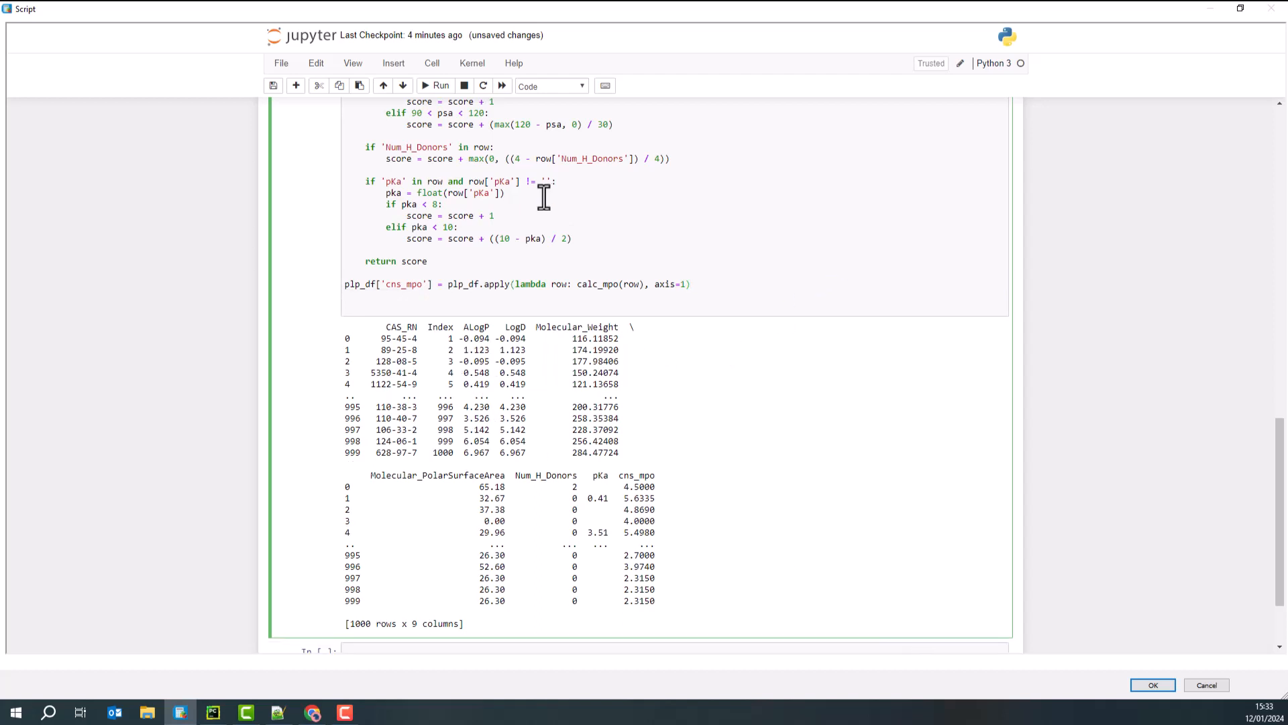
mouse_move(1152, 684)
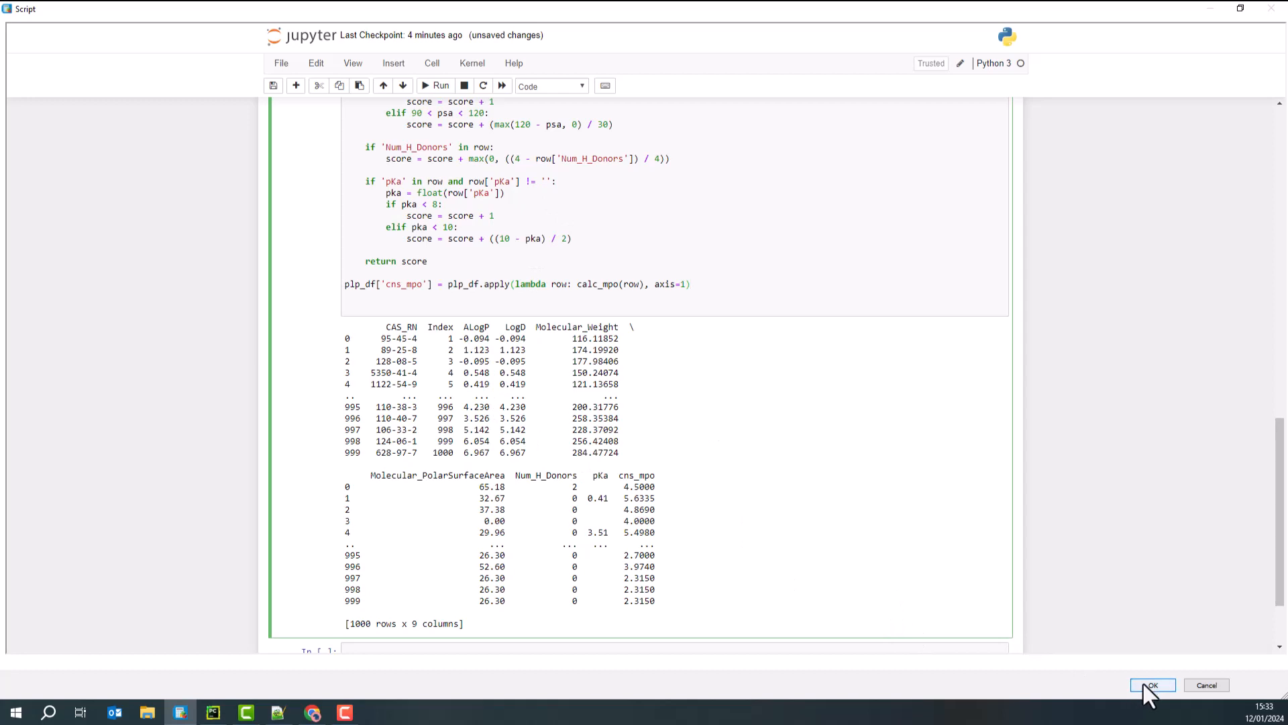
Step: Save the notebook without the print line and close the Script window
click(1151, 684)
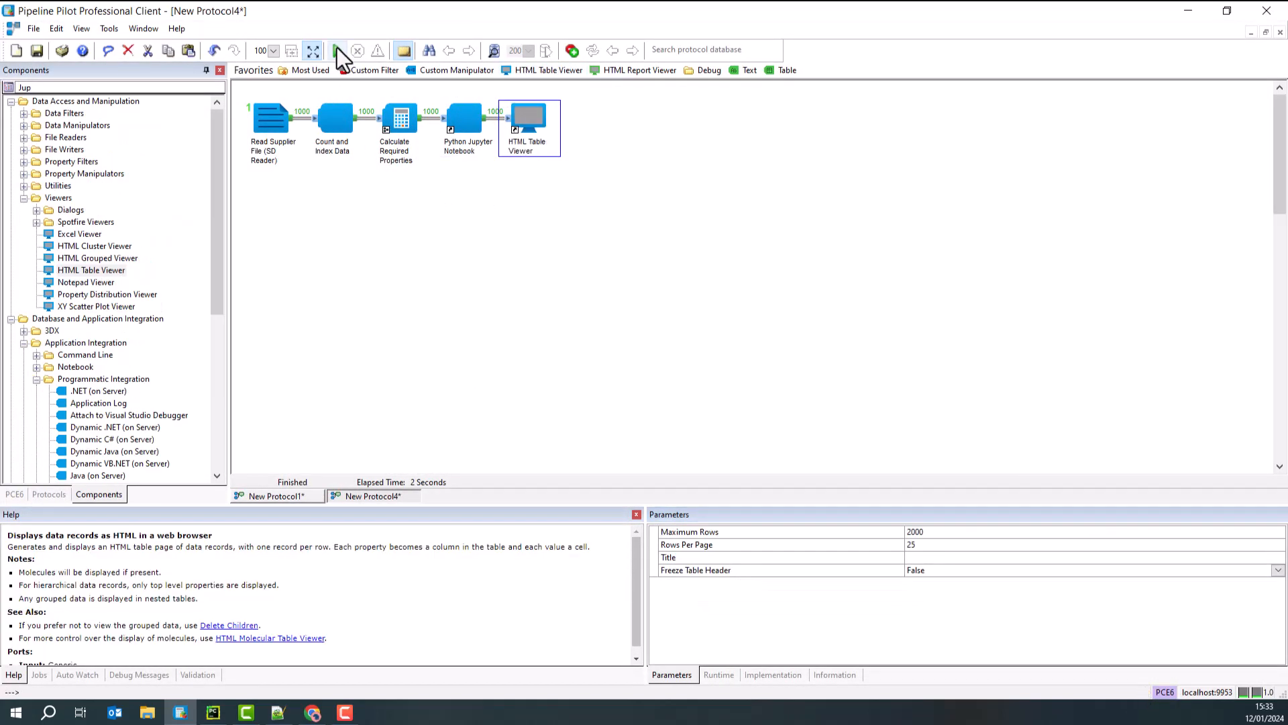
Step: Re-run the five-step protocol ending in the HTML Table Viewer
click(336, 51)
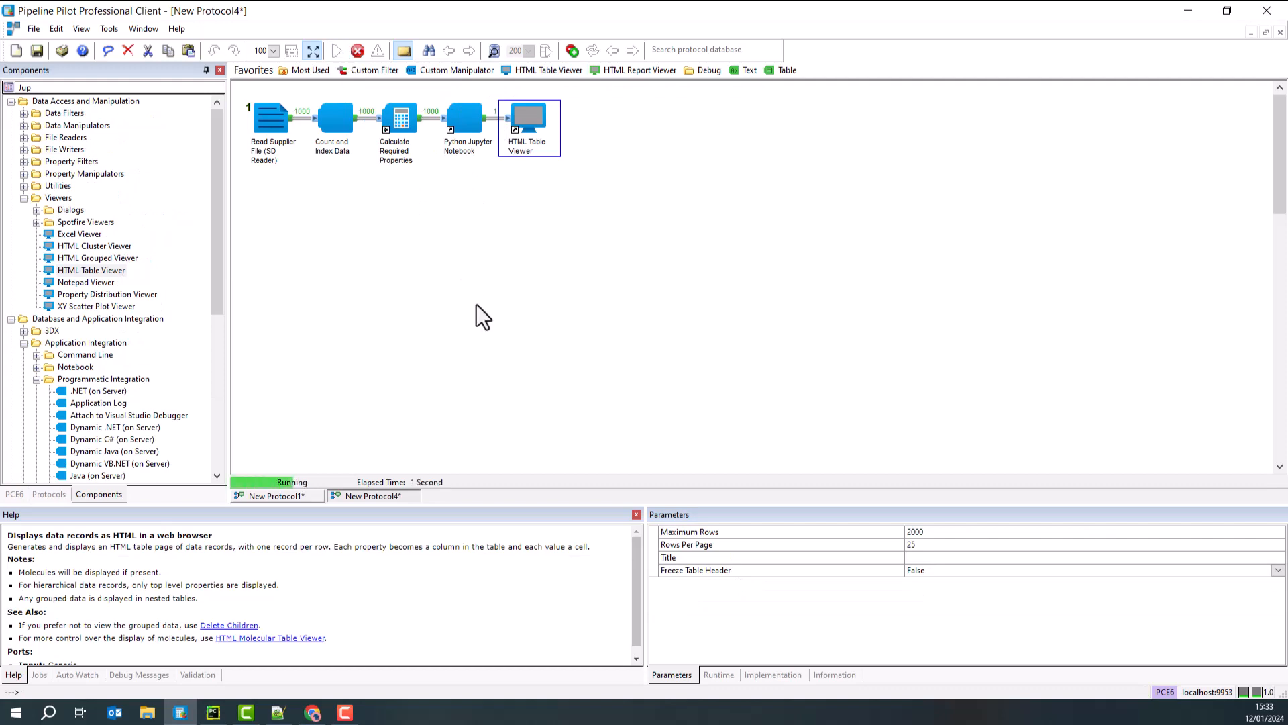